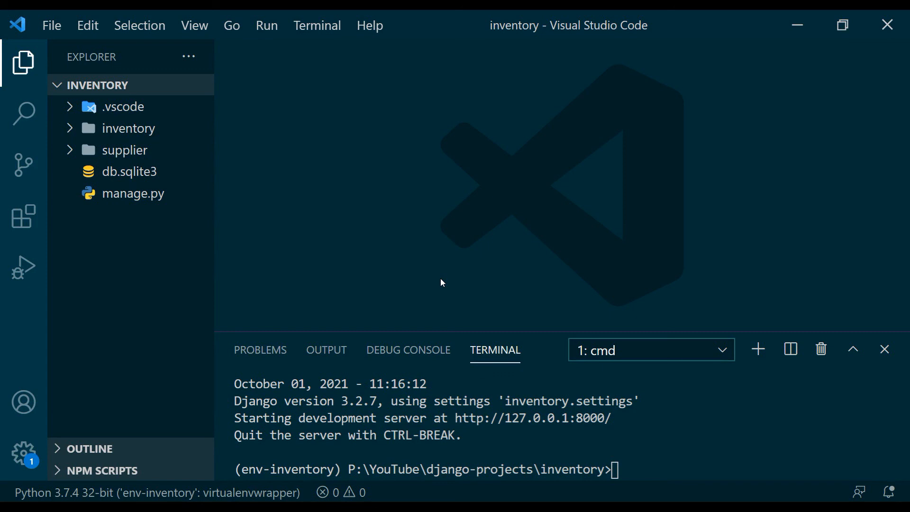
Run 'django-admin startapp core' in the terminal to create the core app
{"action": "type", "text": "dja"}
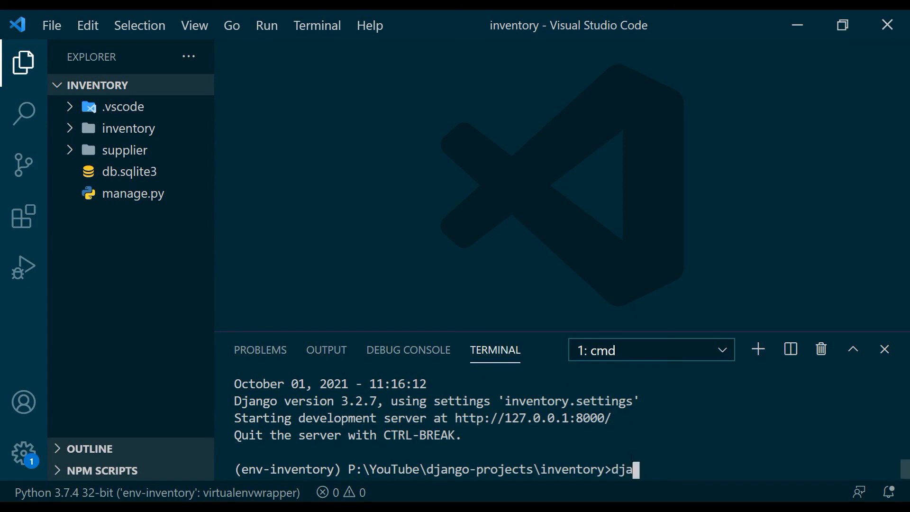
{"action": "type", "text": "ngo-admin starta"}
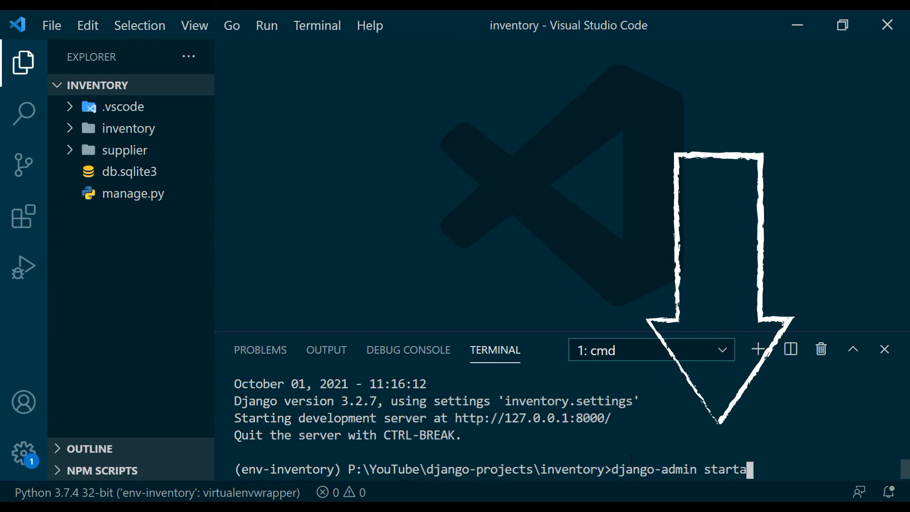
{"action": "type", "text": "pp core"}
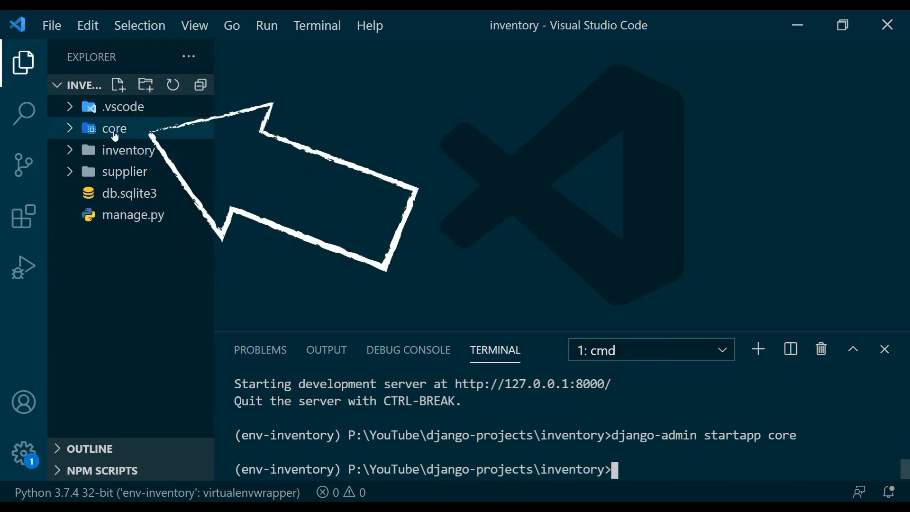
{"action": "mouse_move", "coordinate": [115, 128]}
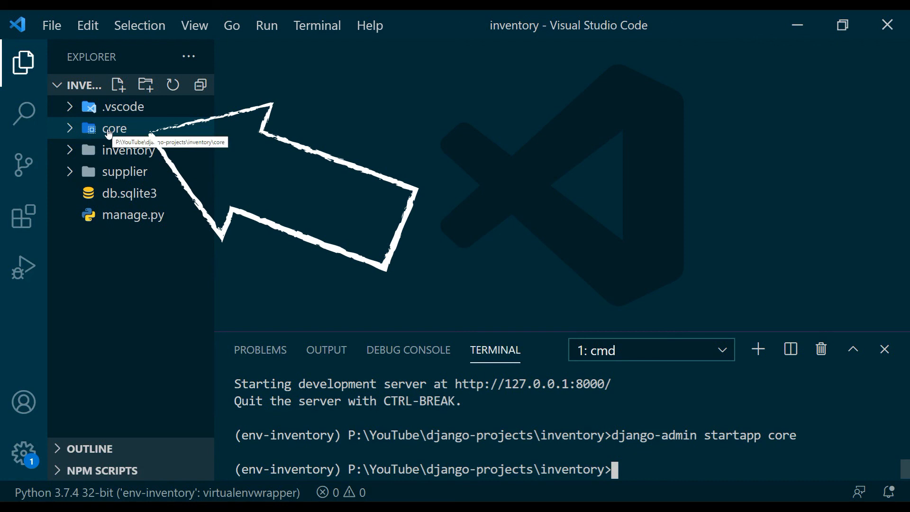
Expand the core folder in the Explorer to reveal its generated files
{"action": "left_click", "coordinate": [115, 128]}
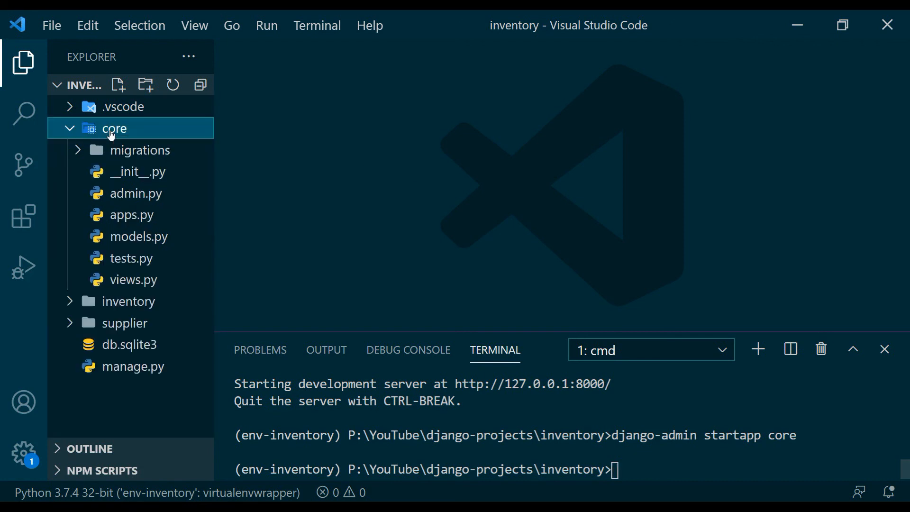
{"action": "mouse_move", "coordinate": [133, 165]}
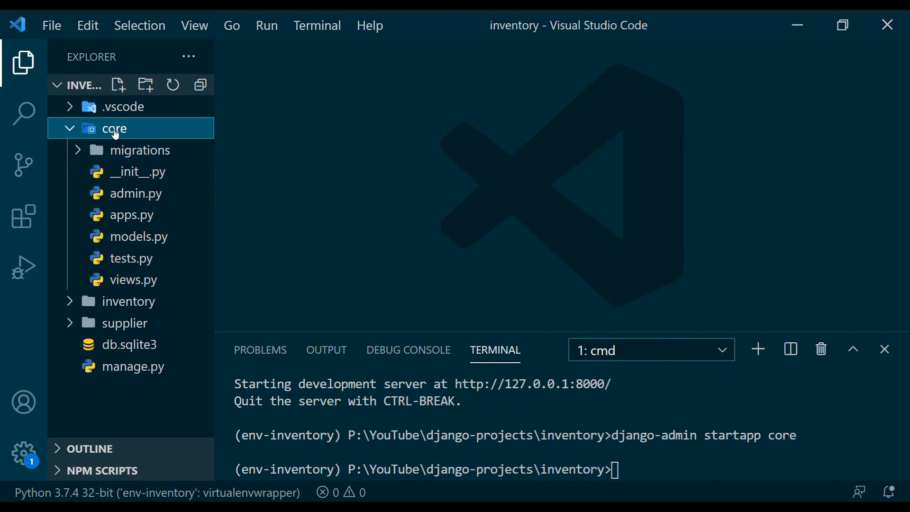
{"action": "mouse_move", "coordinate": [126, 138]}
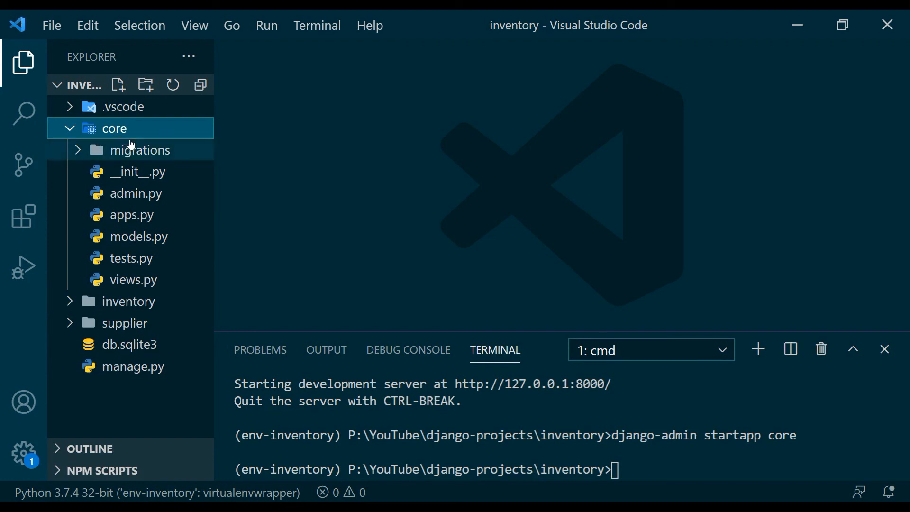
{"action": "mouse_move", "coordinate": [119, 136]}
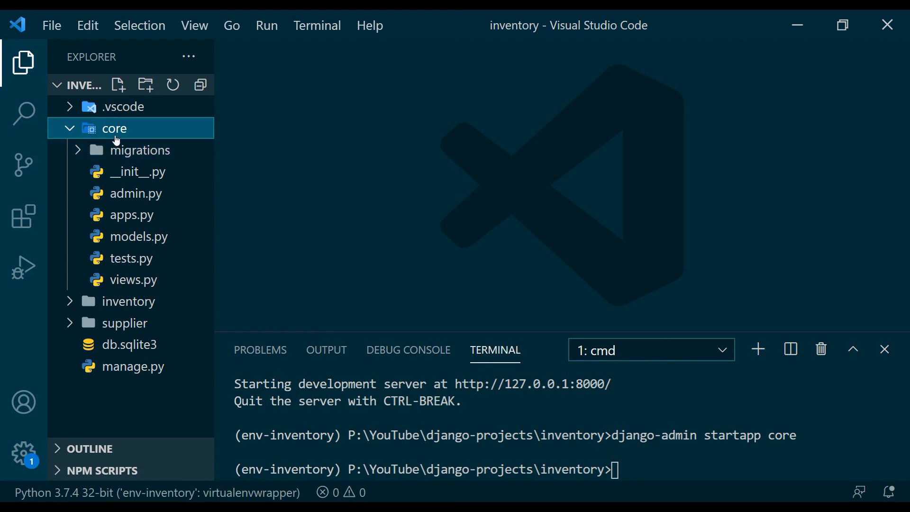
{"action": "mouse_move", "coordinate": [122, 137]}
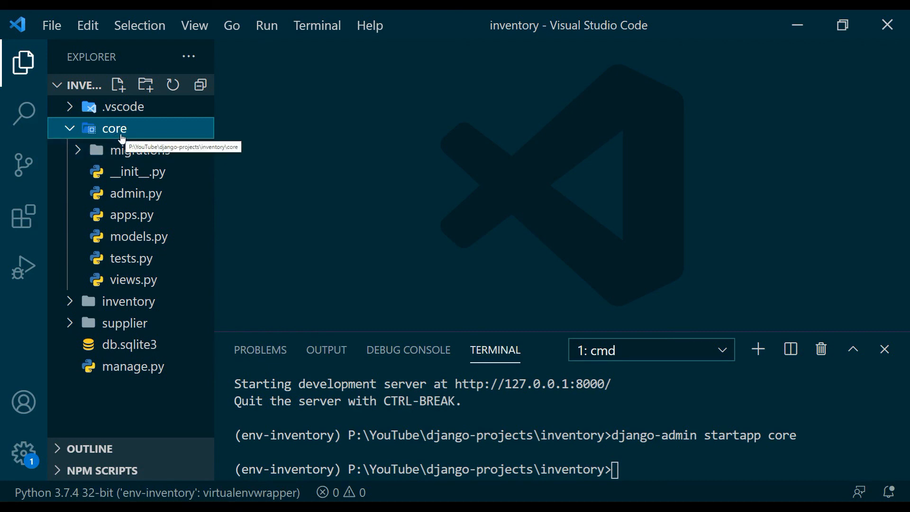
Fill core/models.py with CustomUserManager and email-based User model, then fold both classes
{"action": "left_click", "coordinate": [138, 236]}
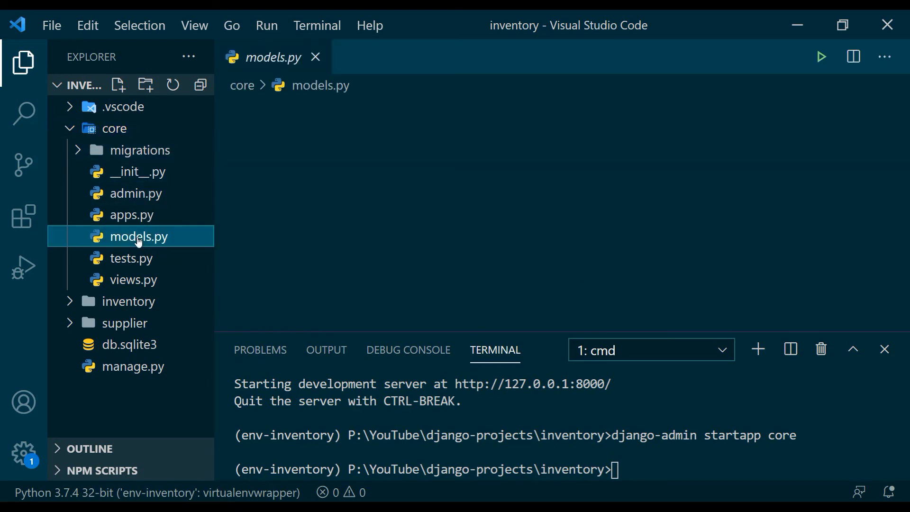
{"action": "left_click", "coordinate": [139, 236]}
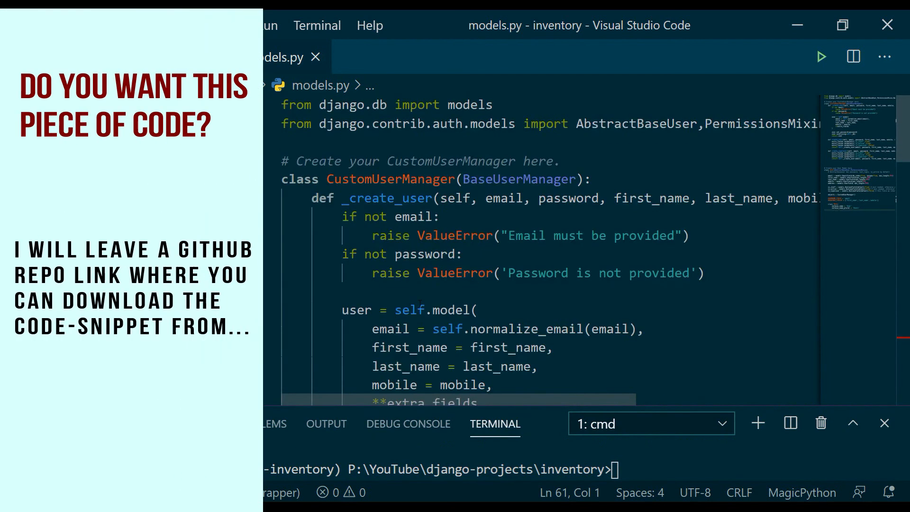
{"action": "left_click", "coordinate": [269, 179]}
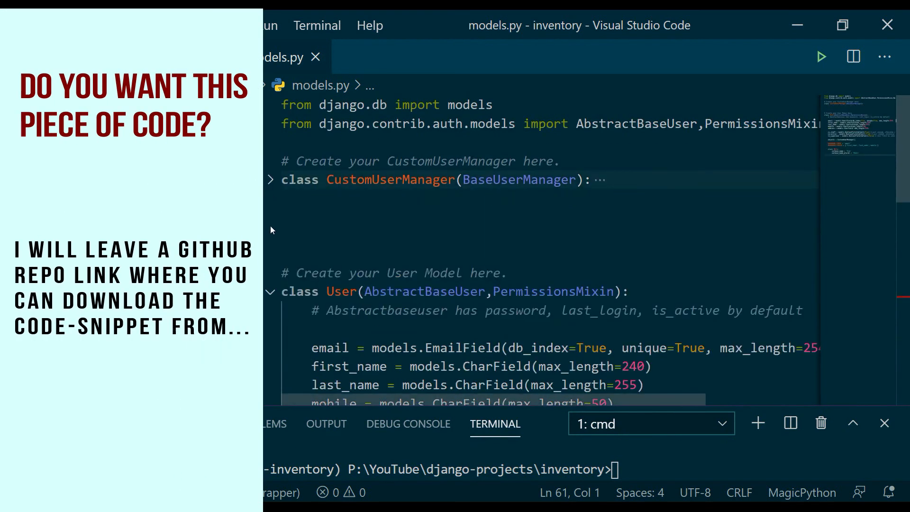
{"action": "left_click", "coordinate": [269, 291]}
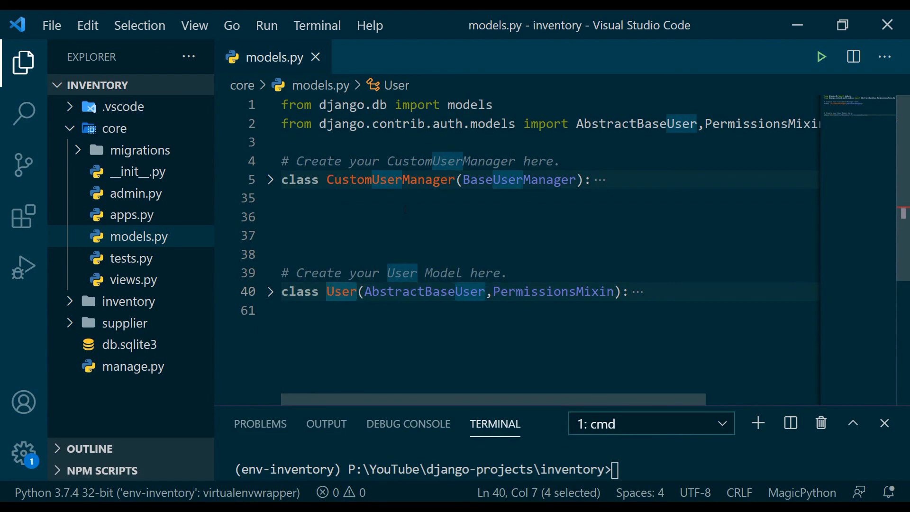
Review the CustomUserManager and User class names and tidy the blank lines between them
{"action": "left_click", "coordinate": [389, 180]}
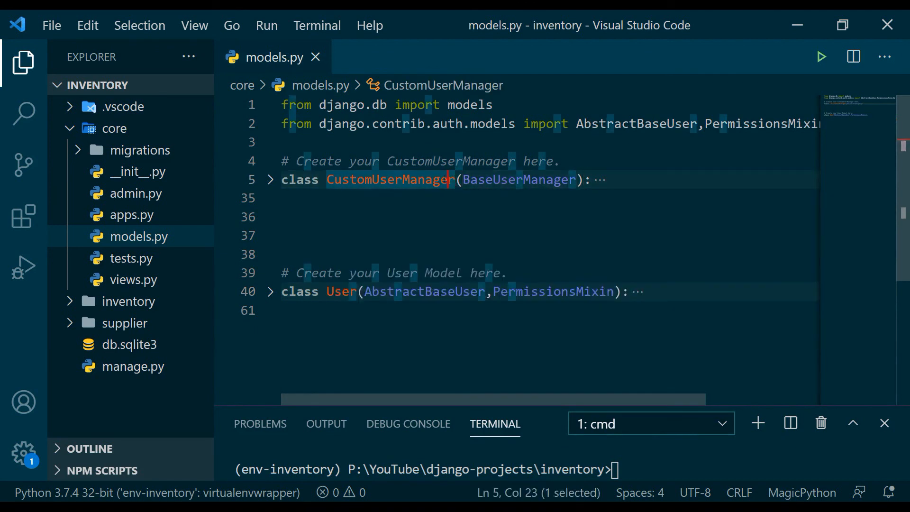
{"action": "left_click", "coordinate": [285, 198]}
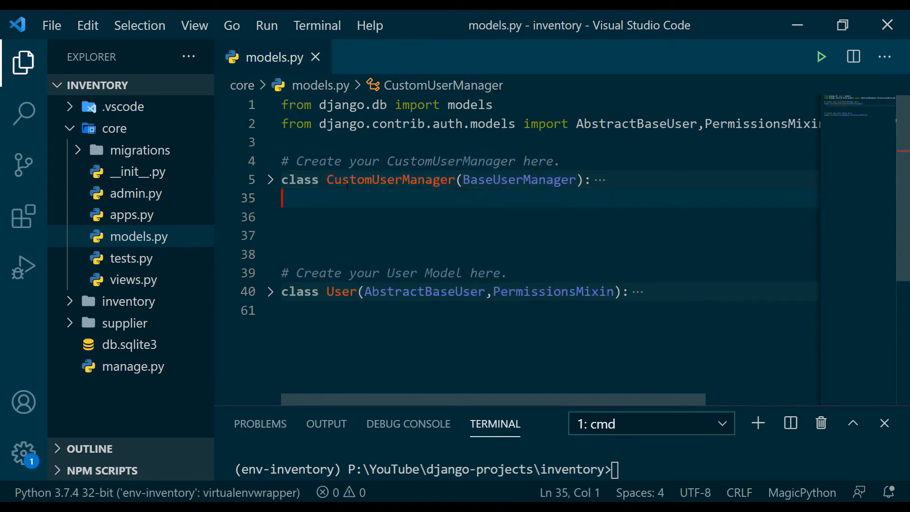
{"action": "double_click", "coordinate": [389, 179]}
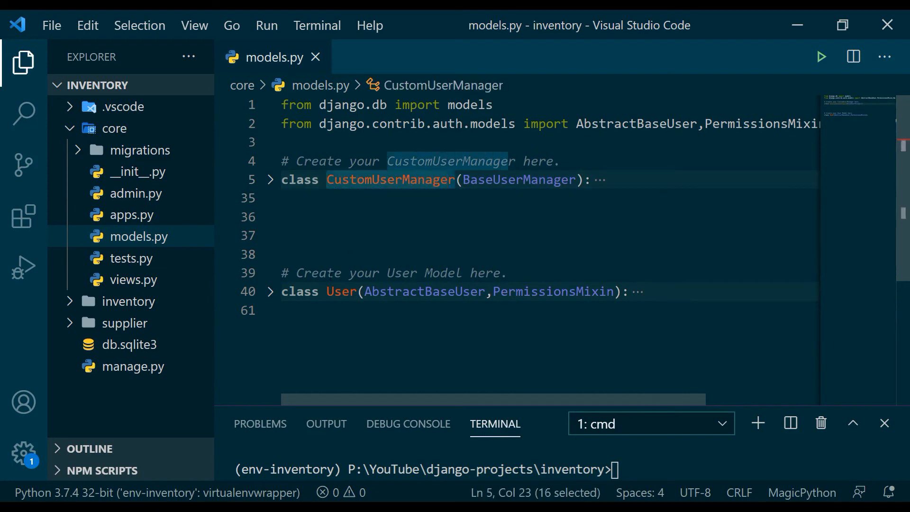
{"action": "left_click", "coordinate": [343, 291]}
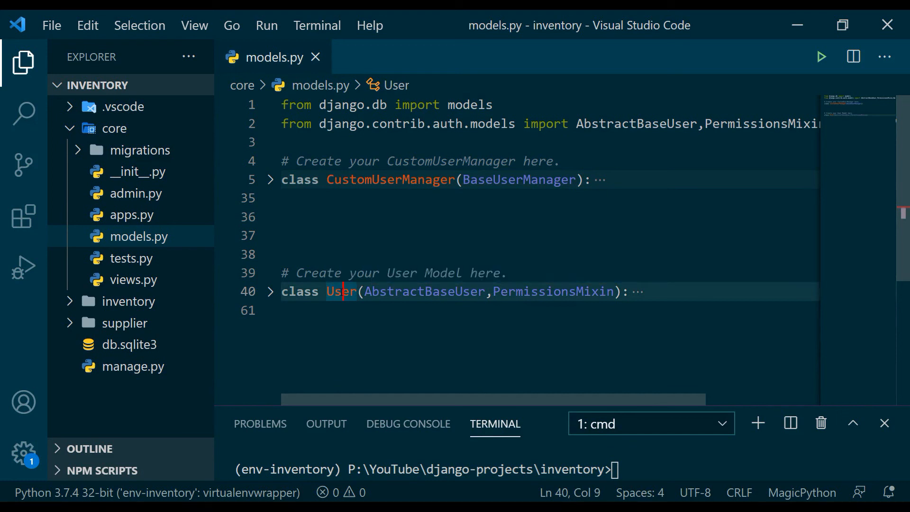
{"action": "double_click", "coordinate": [389, 180]}
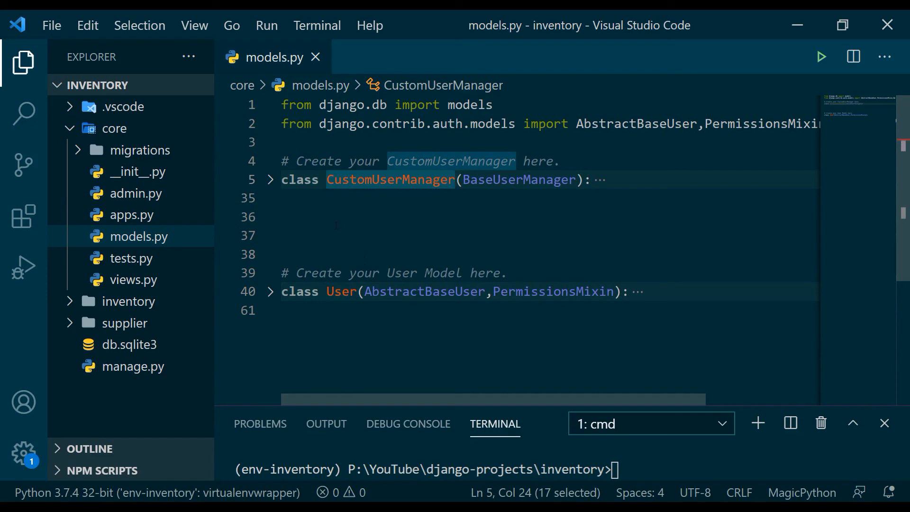
{"action": "double_click", "coordinate": [467, 105]}
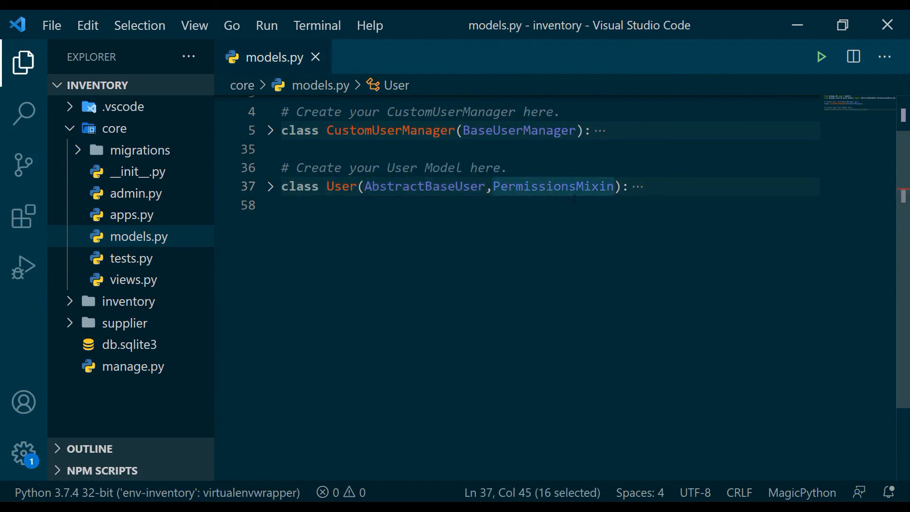
{"action": "left_click", "coordinate": [269, 187]}
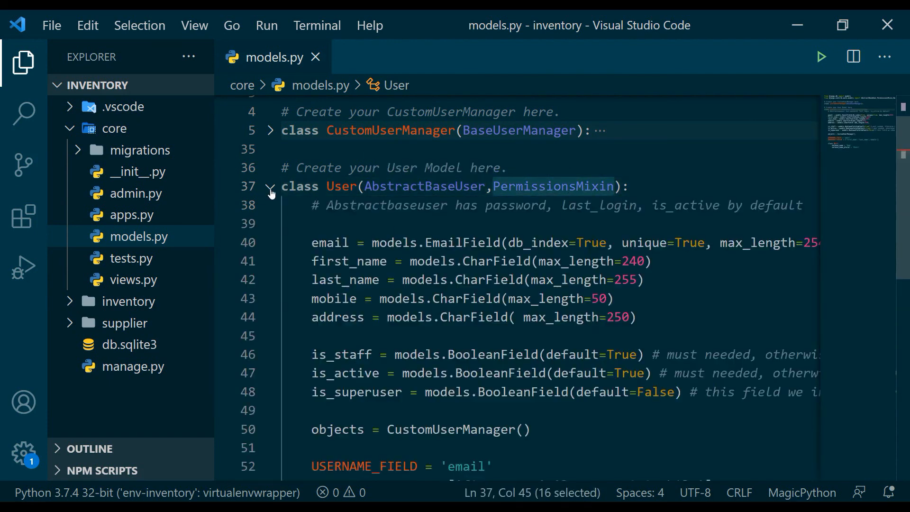
{"action": "scroll", "scroll_direction": "down", "scroll_amount": 3}
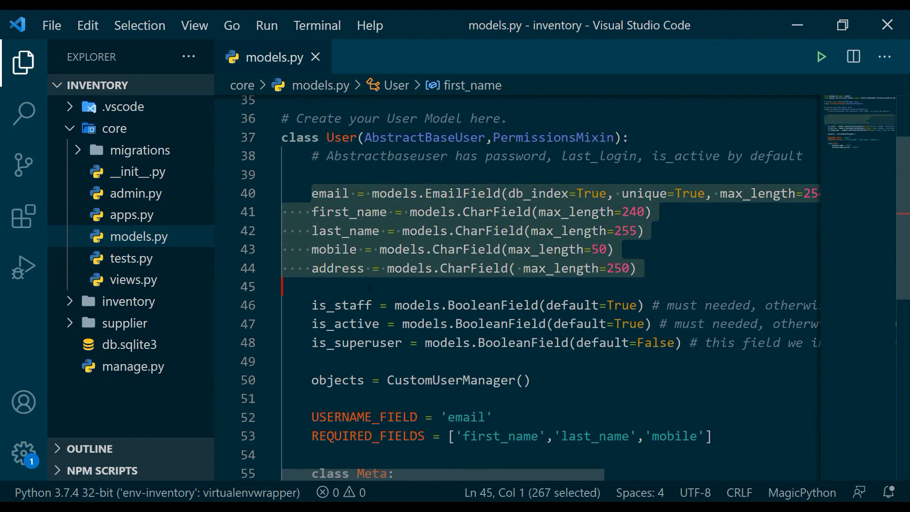
{"action": "left_click", "coordinate": [318, 193]}
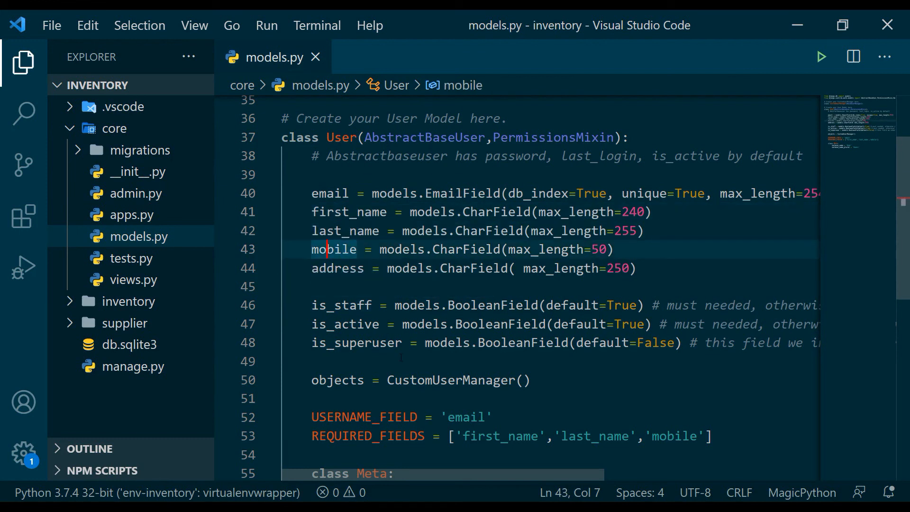
{"action": "mouse_move", "coordinate": [357, 343]}
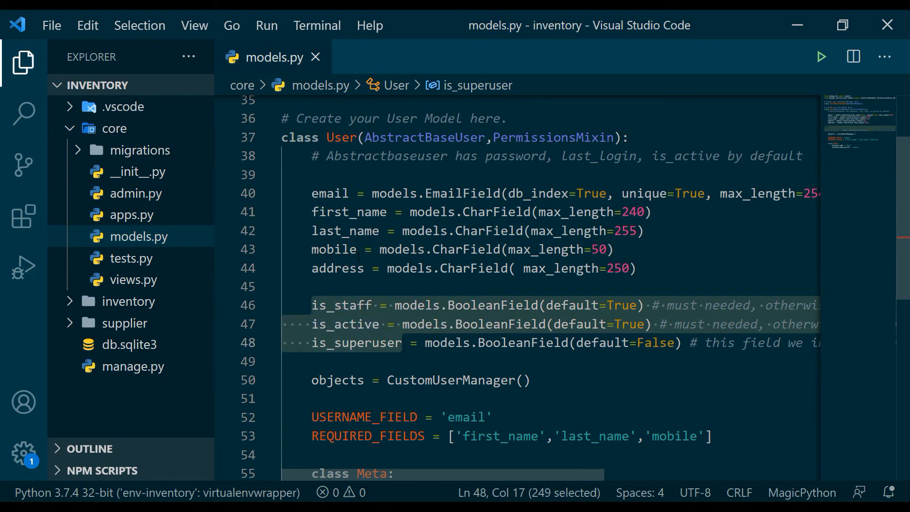
{"action": "left_click", "coordinate": [376, 305]}
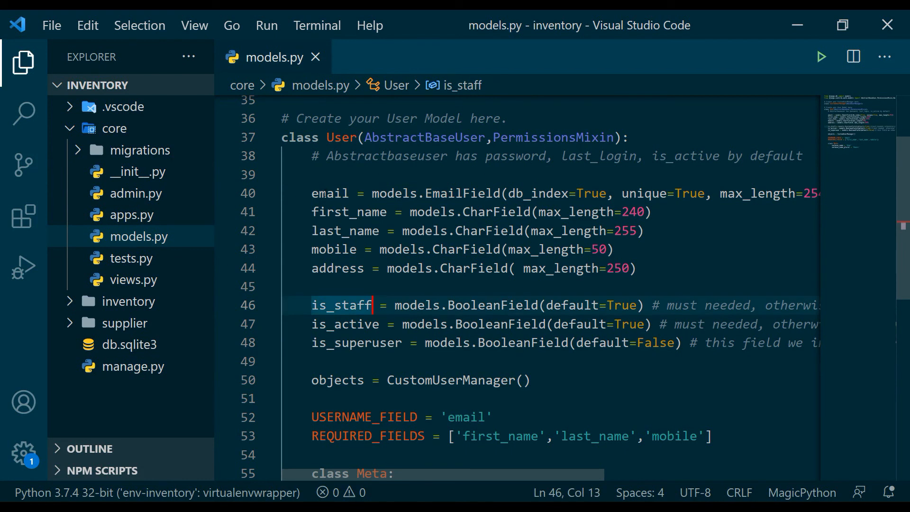
{"action": "double_click", "coordinate": [329, 193]}
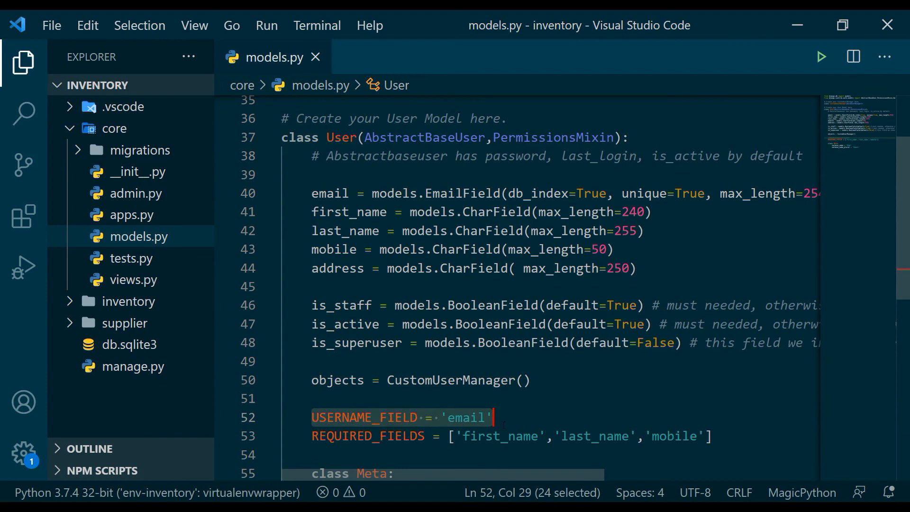
{"action": "left_click", "coordinate": [620, 193]}
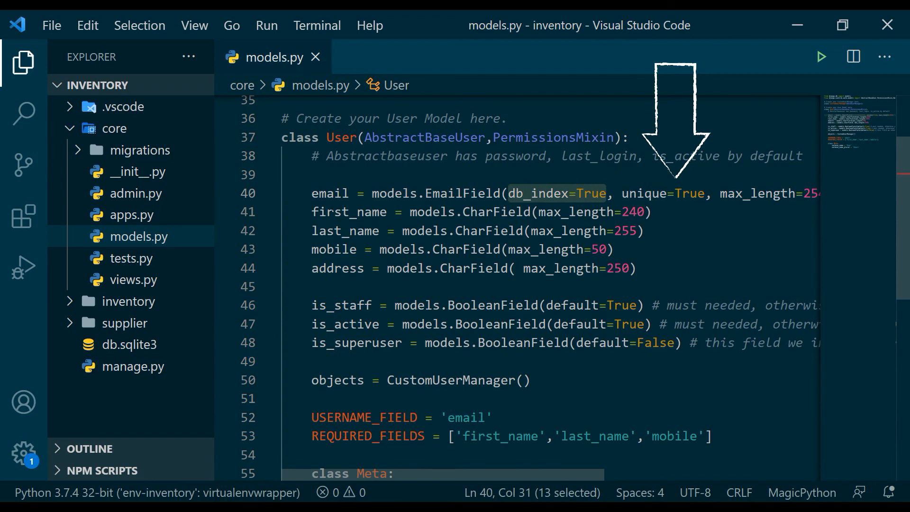
{"action": "left_click", "coordinate": [334, 249]}
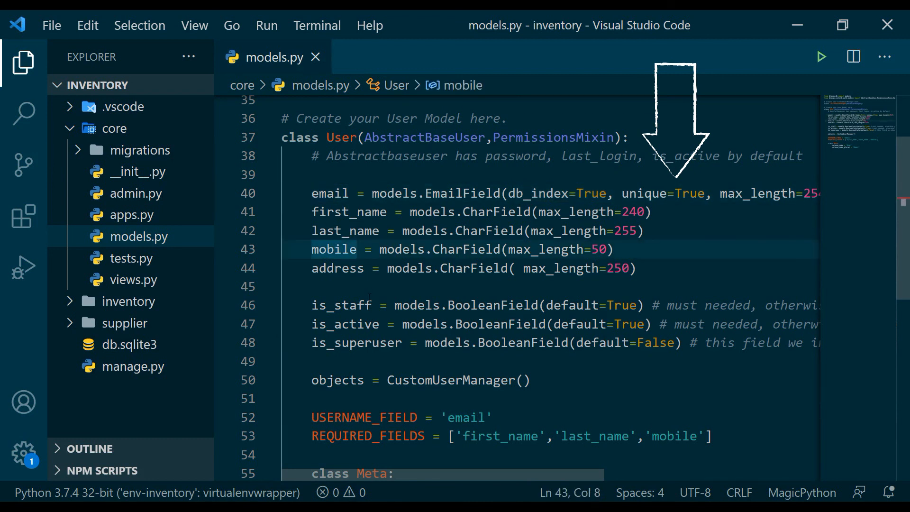
{"action": "double_click", "coordinate": [329, 193]}
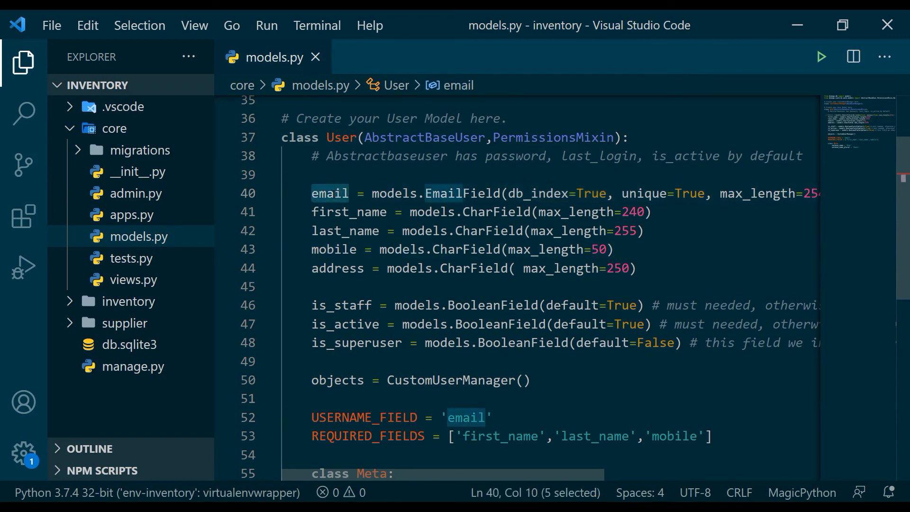
{"action": "scroll", "scroll_direction": "down", "scroll_amount": 3}
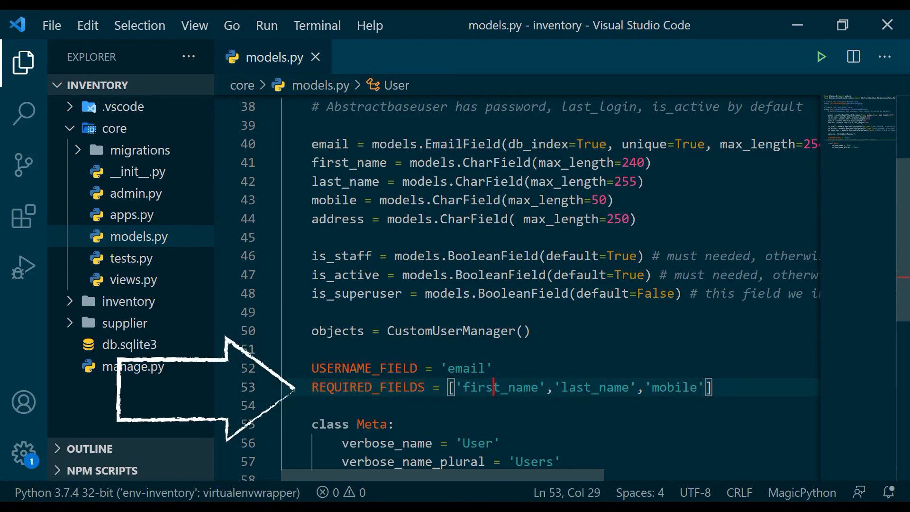
{"action": "left_click", "coordinate": [702, 386]}
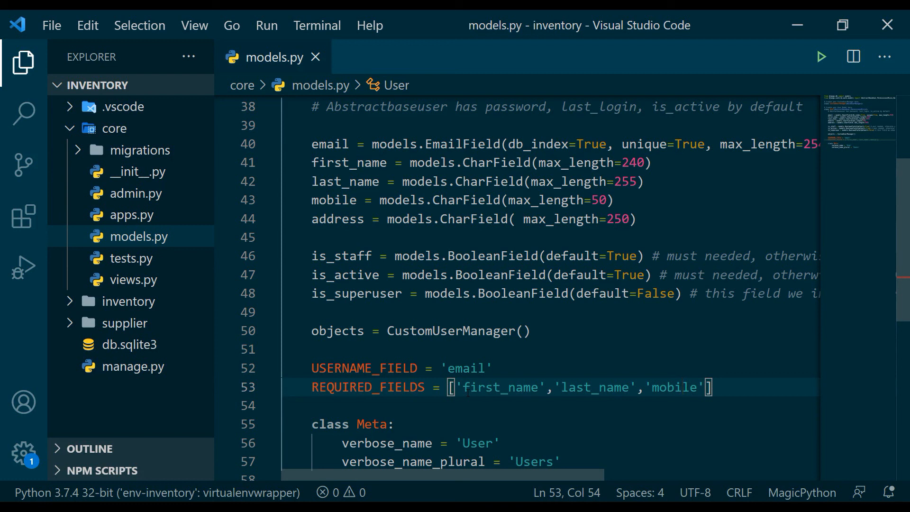
Keep CustomUserManager folded and fold/unfold the User class to show models.py structure
{"action": "left_click", "coordinate": [465, 387]}
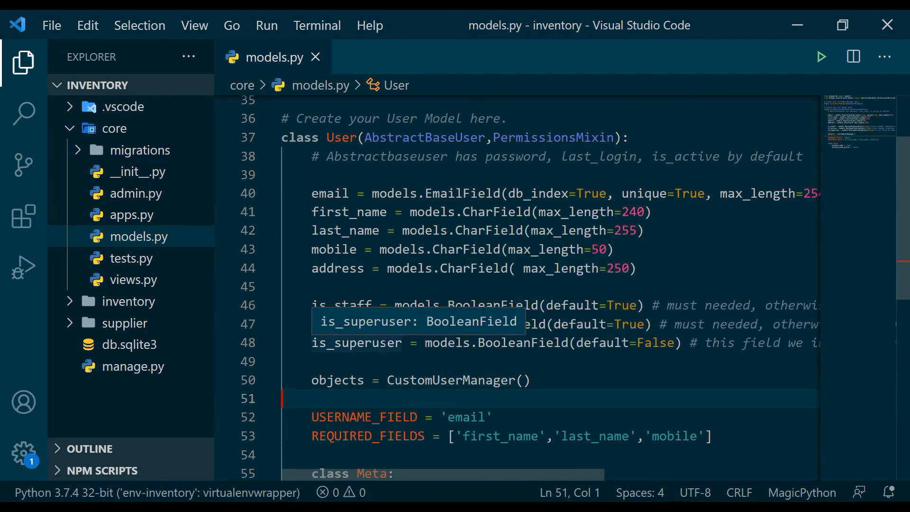
{"action": "mouse_move", "coordinate": [399, 339]}
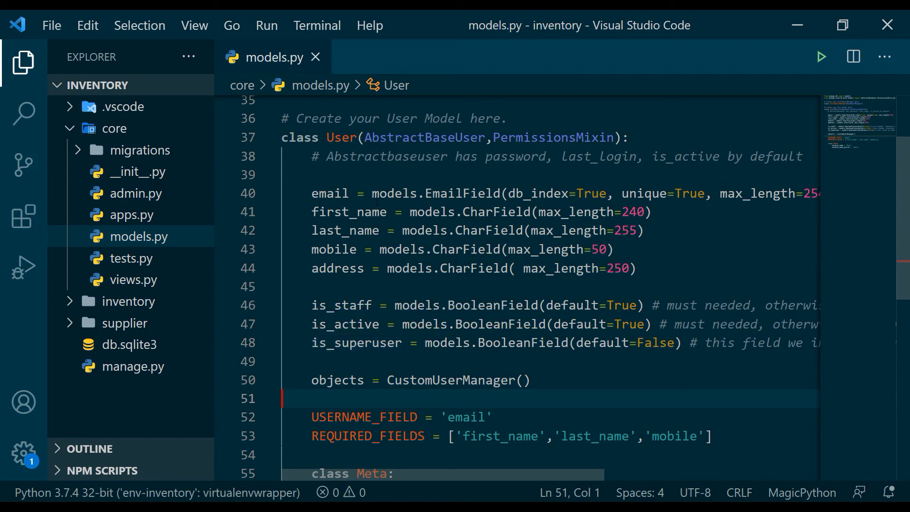
{"action": "mouse_move", "coordinate": [405, 194]}
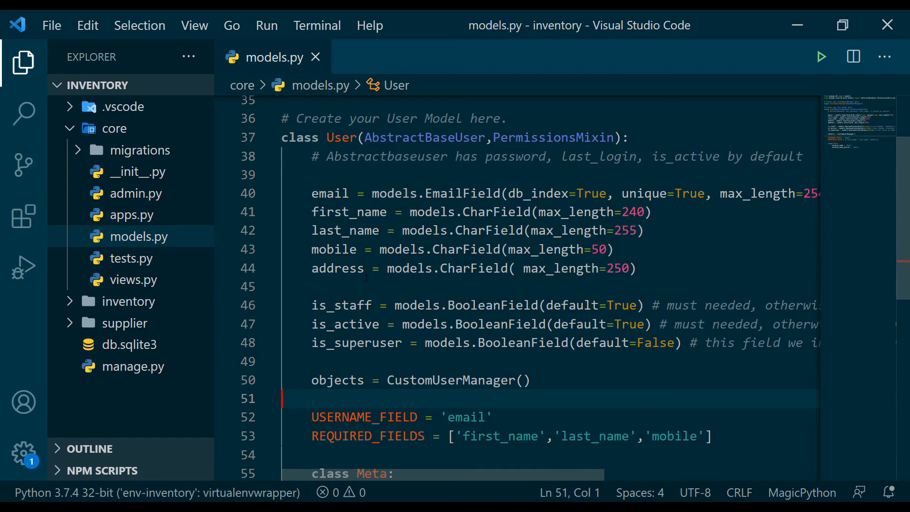
{"action": "double_click", "coordinate": [328, 380]}
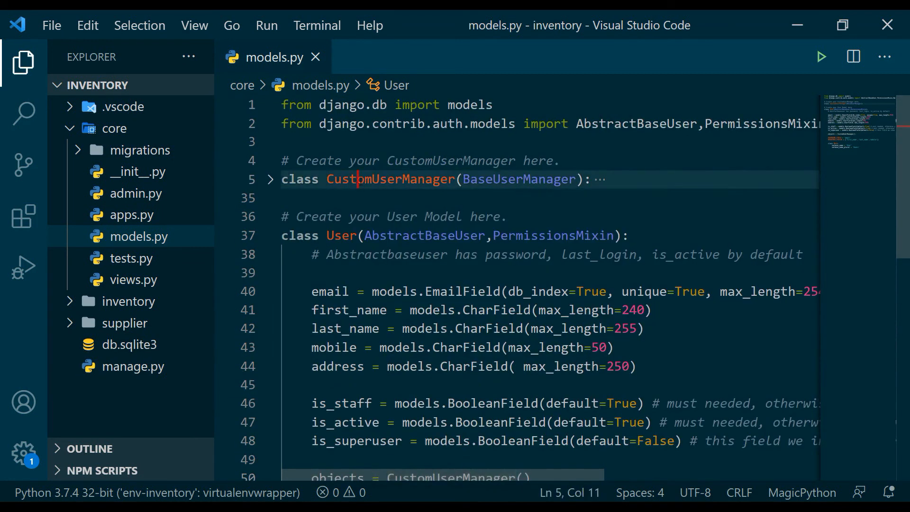
{"action": "double_click", "coordinate": [390, 179]}
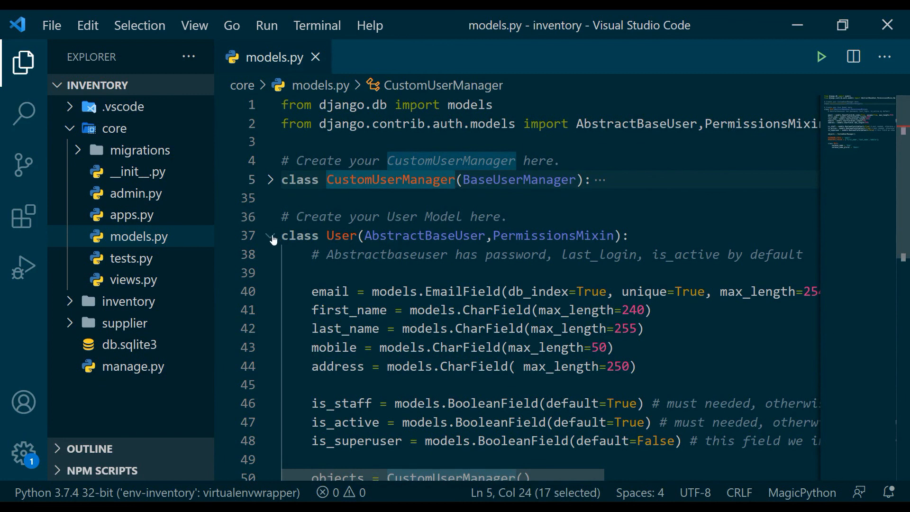
{"action": "left_click", "coordinate": [269, 236]}
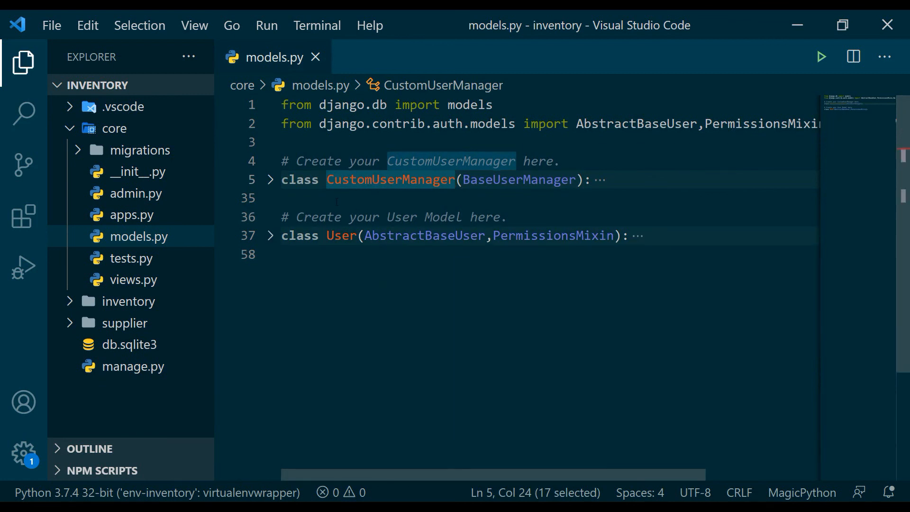
{"action": "scroll", "scroll_direction": "down", "scroll_amount": 3}
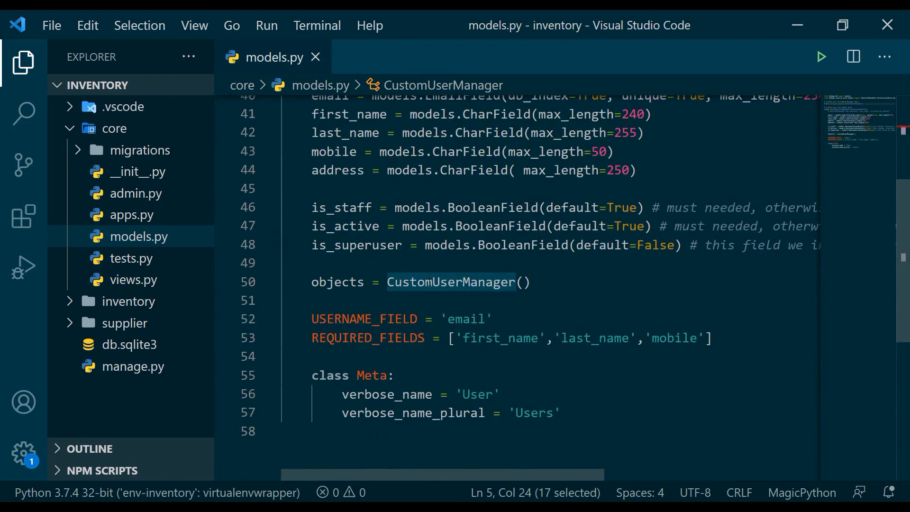
{"action": "scroll", "scroll_direction": "up", "scroll_amount": 3}
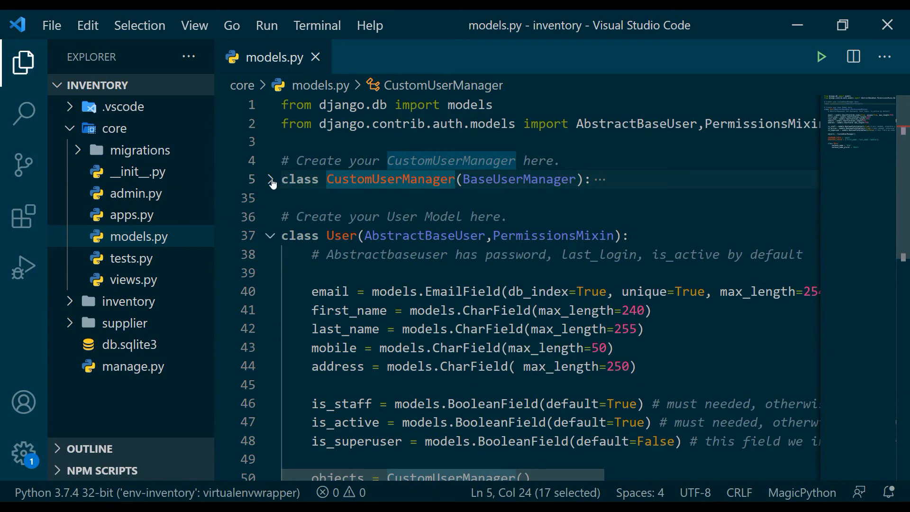
Expand CustomUserManager and review its create_superuser and create_user methods
{"action": "left_click", "coordinate": [268, 179]}
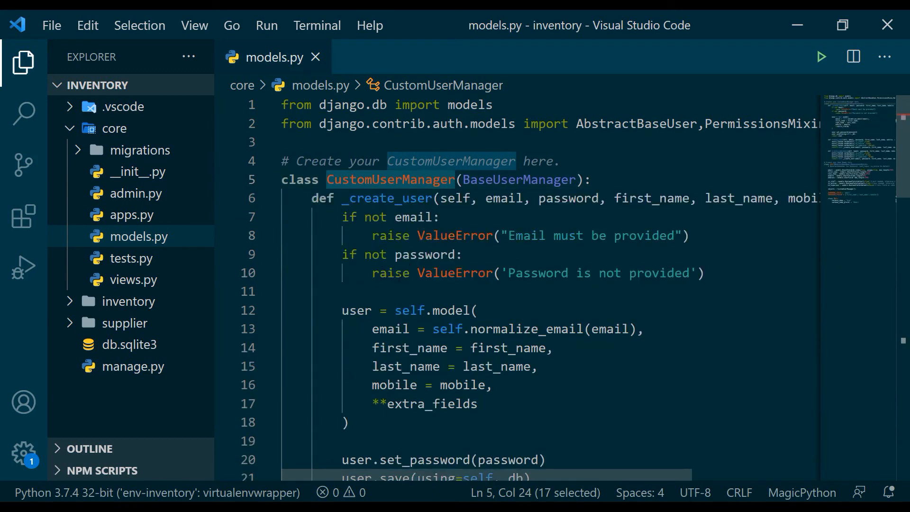
{"action": "scroll", "scroll_direction": "down", "scroll_amount": 3}
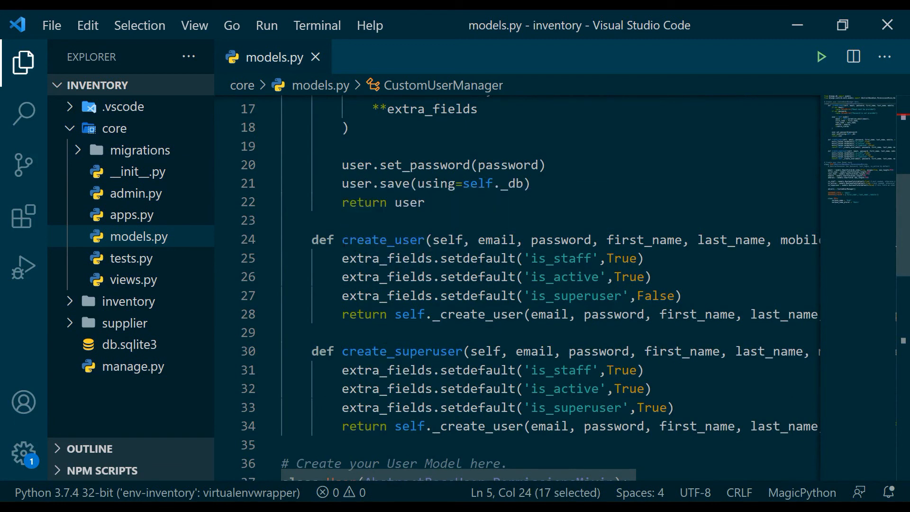
{"action": "double_click", "coordinate": [400, 351]}
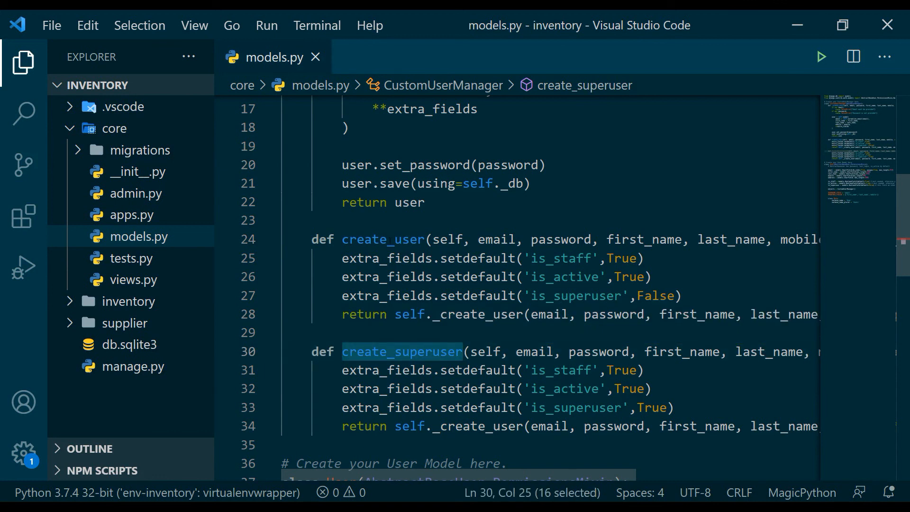
{"action": "double_click", "coordinate": [382, 238]}
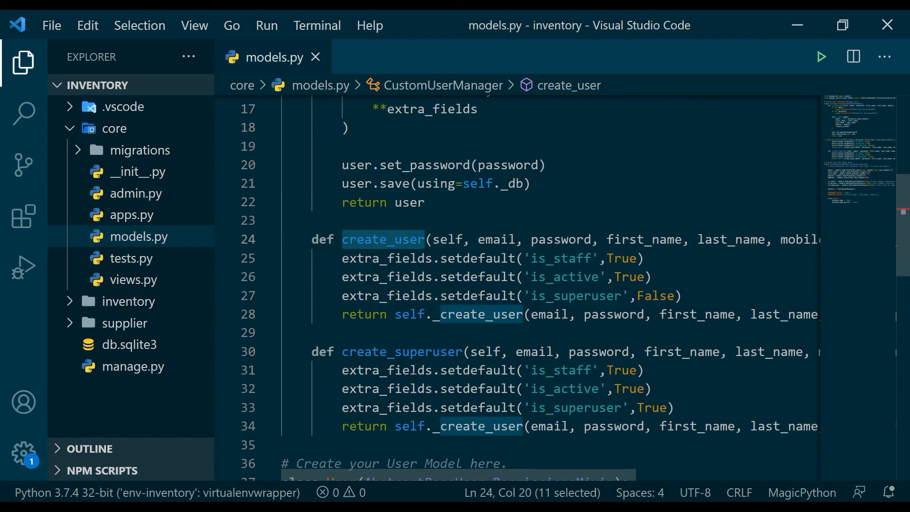
{"action": "scroll", "scroll_direction": "up", "scroll_amount": 3}
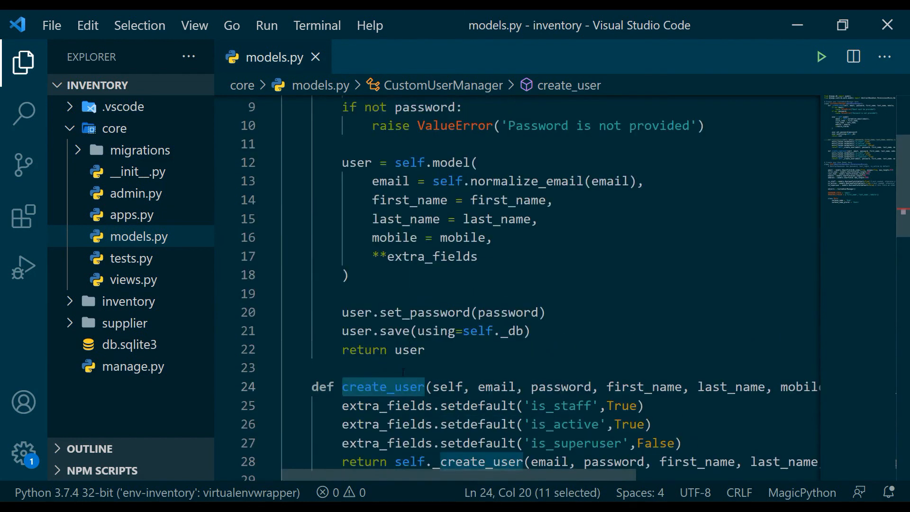
{"action": "scroll", "scroll_direction": "down", "scroll_amount": 3}
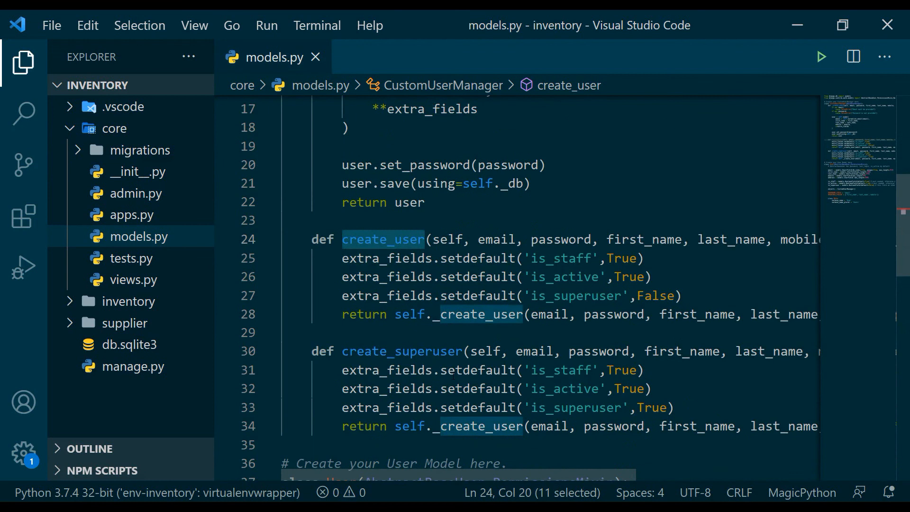
{"action": "scroll", "scroll_direction": "up", "scroll_amount": 3}
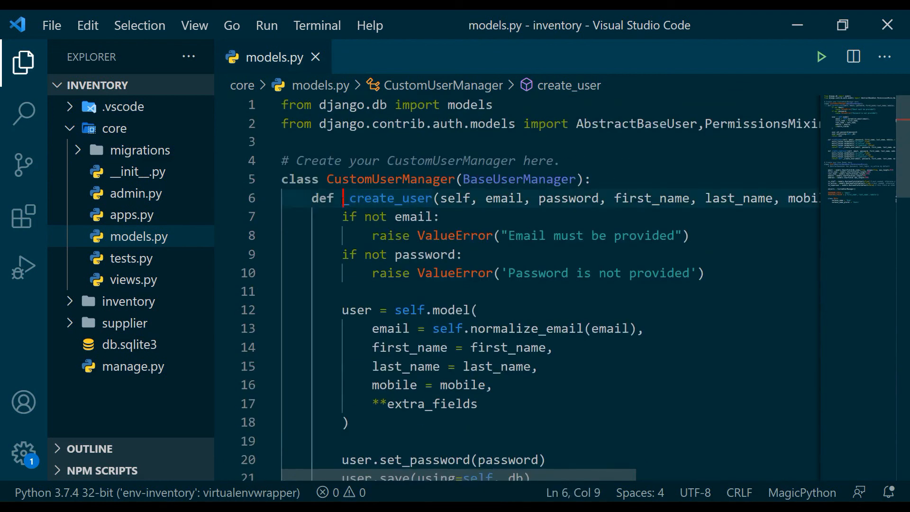
Review _create_user: its missing-email error check and the user save call
{"action": "double_click", "coordinate": [390, 198]}
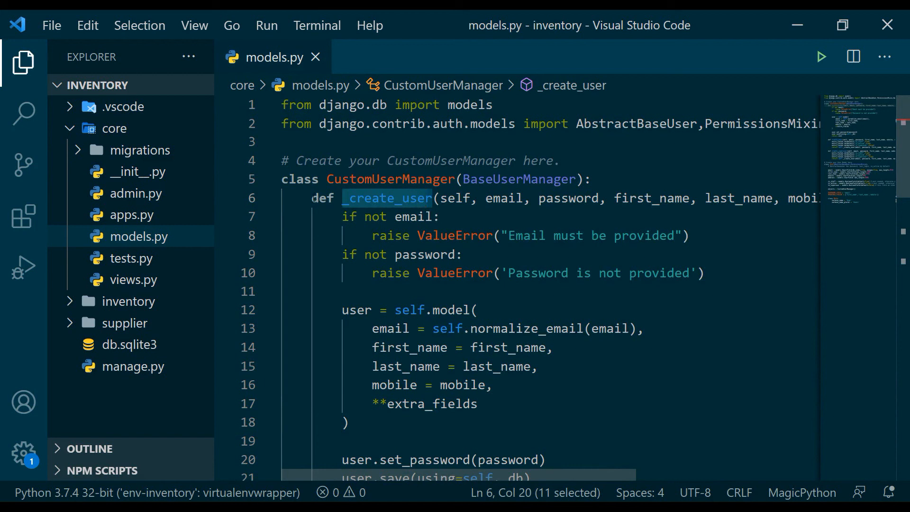
{"action": "left_click", "coordinate": [380, 404]}
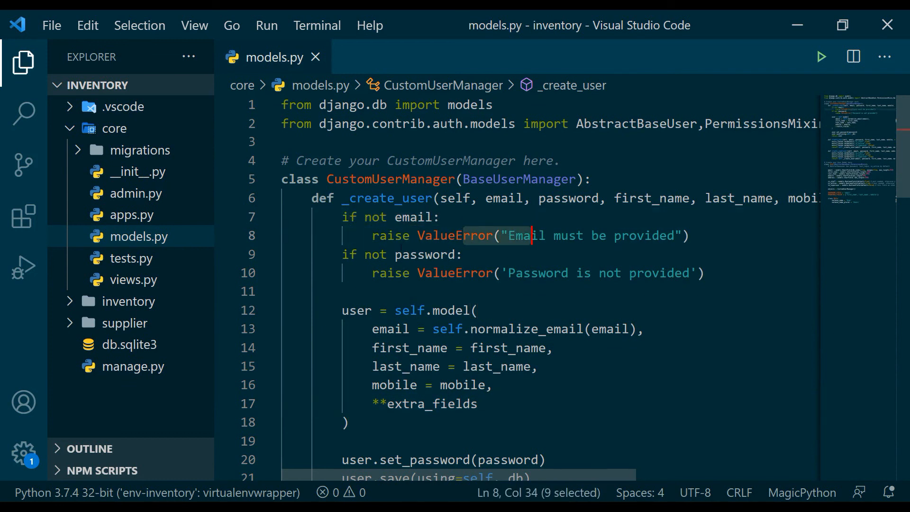
{"action": "left_click", "coordinate": [574, 273]}
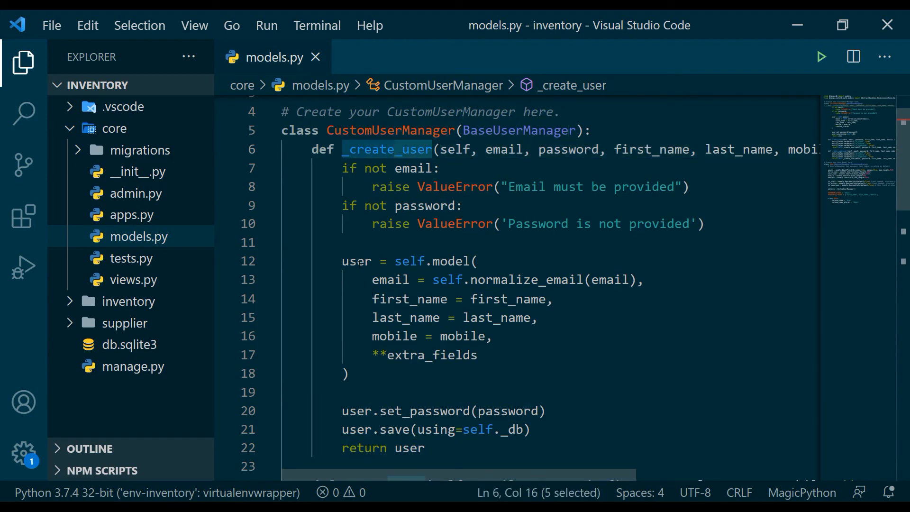
{"action": "left_click", "coordinate": [432, 361]}
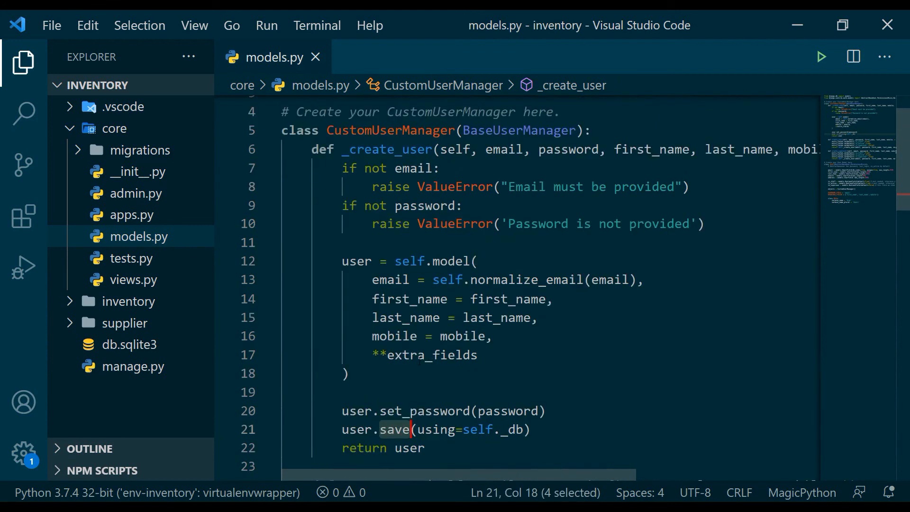
{"action": "scroll", "scroll_direction": "down", "scroll_amount": 3}
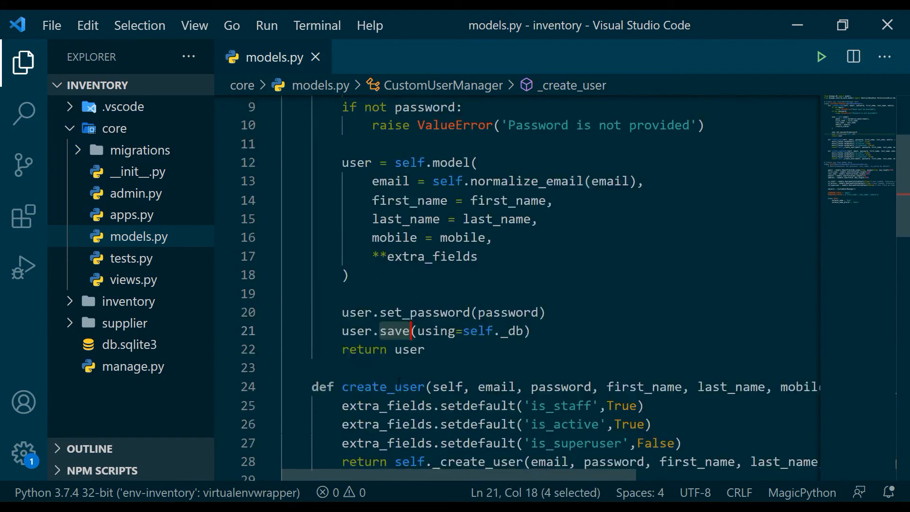
{"action": "scroll", "scroll_direction": "up", "scroll_amount": 3}
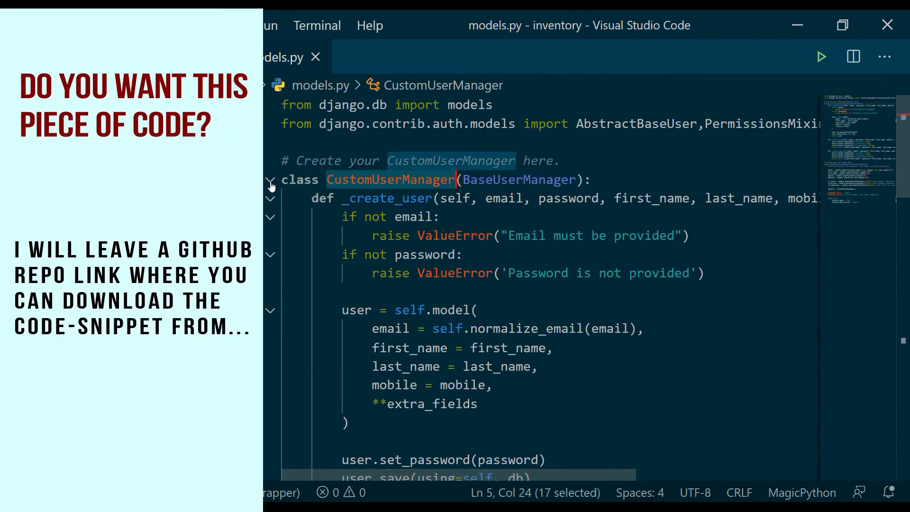
Fold the CustomUserManager and User class bodies, leaving imports and two class headers
{"action": "left_click", "coordinate": [270, 179]}
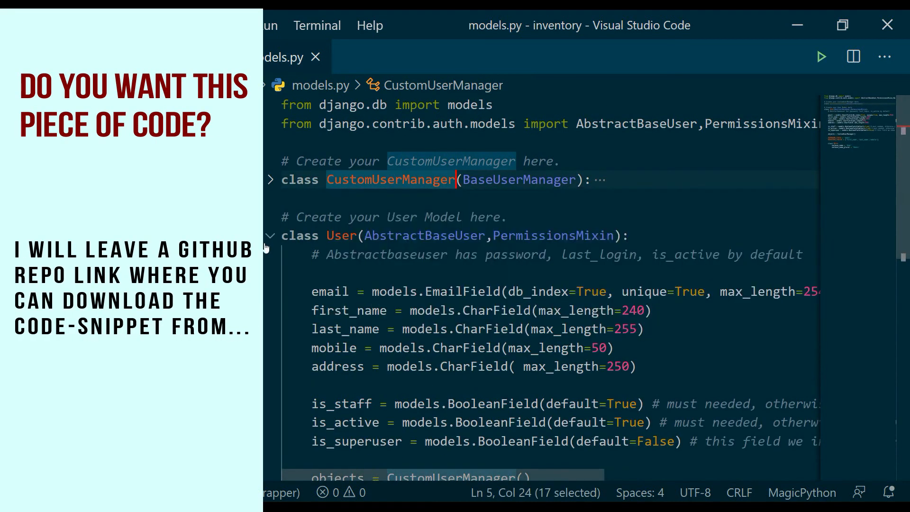
{"action": "left_click", "coordinate": [270, 236]}
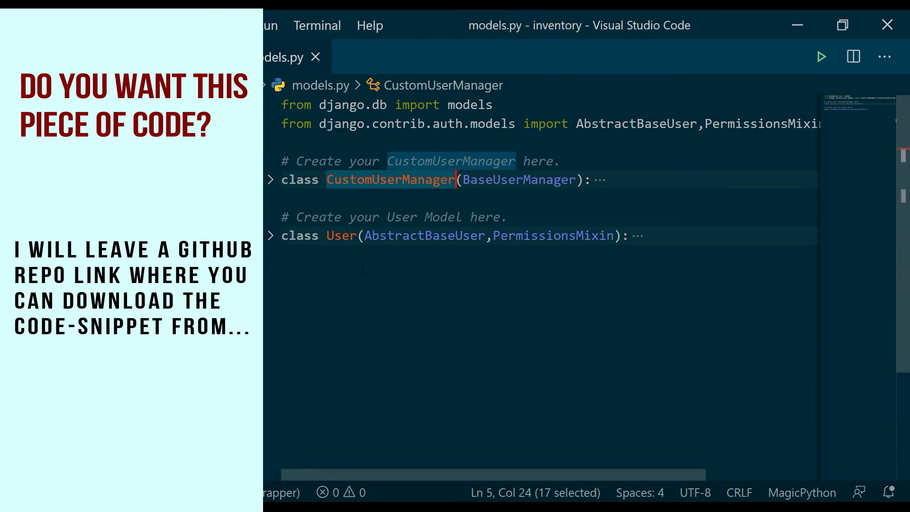
{"action": "left_click", "coordinate": [23, 63]}
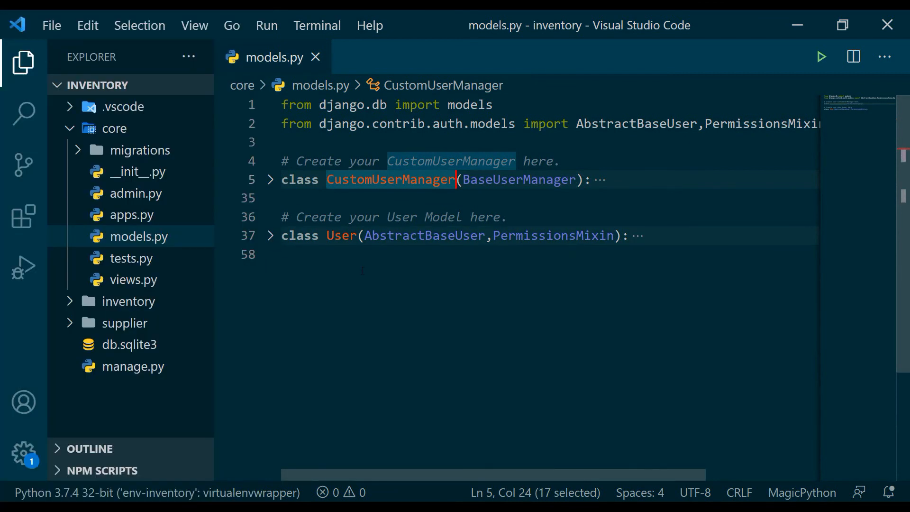
{"action": "mouse_move", "coordinate": [381, 269]}
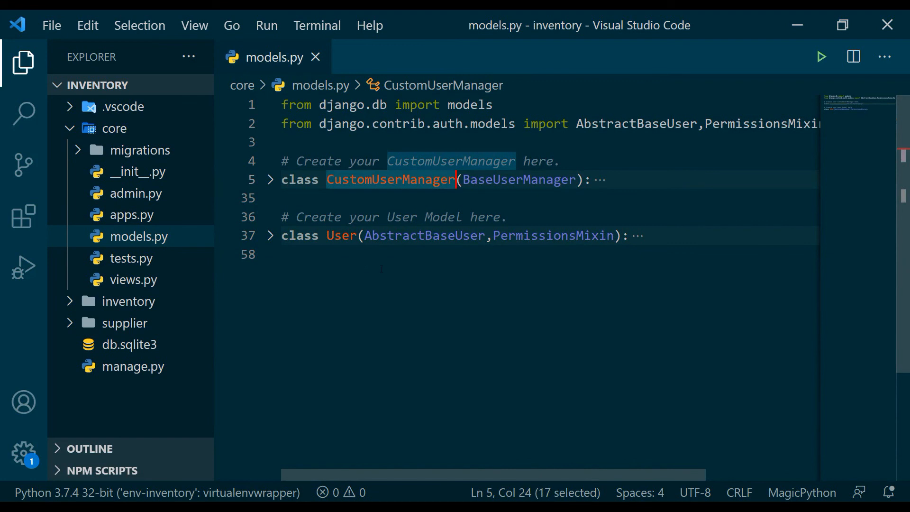
{"action": "double_click", "coordinate": [518, 179]}
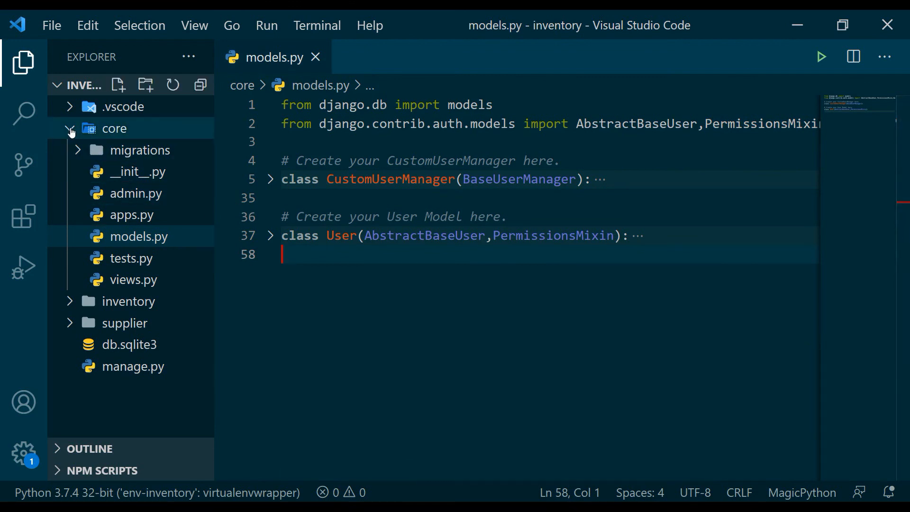
In inventory/settings.py, add 'core' to INSTALLED_APPS
{"action": "left_click", "coordinate": [69, 128]}
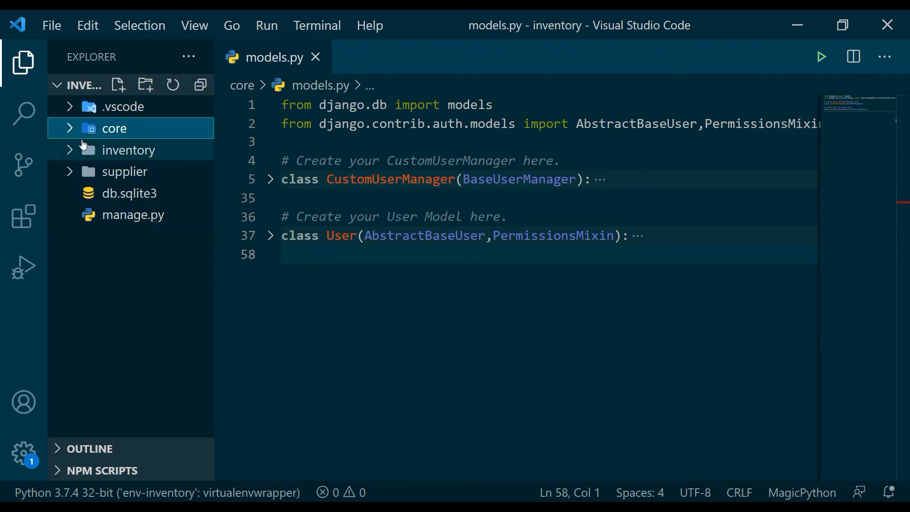
{"action": "mouse_move", "coordinate": [129, 150]}
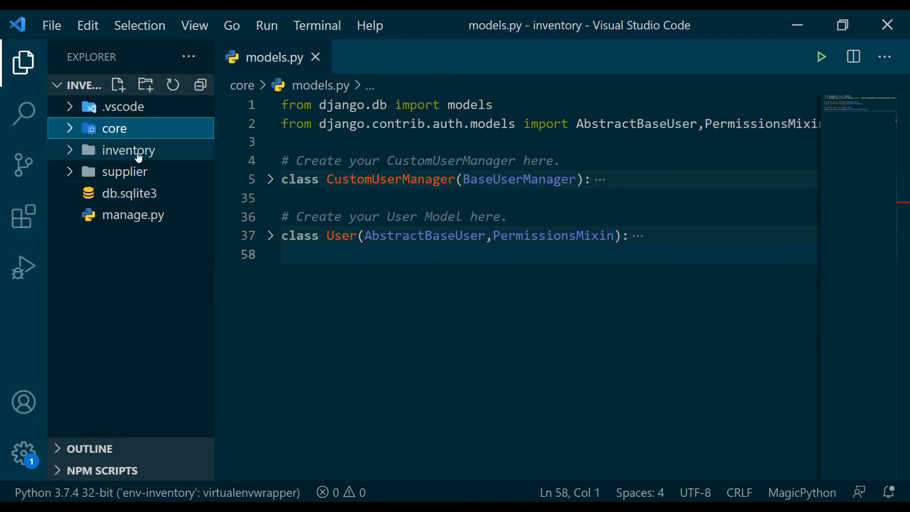
{"action": "left_click", "coordinate": [128, 150]}
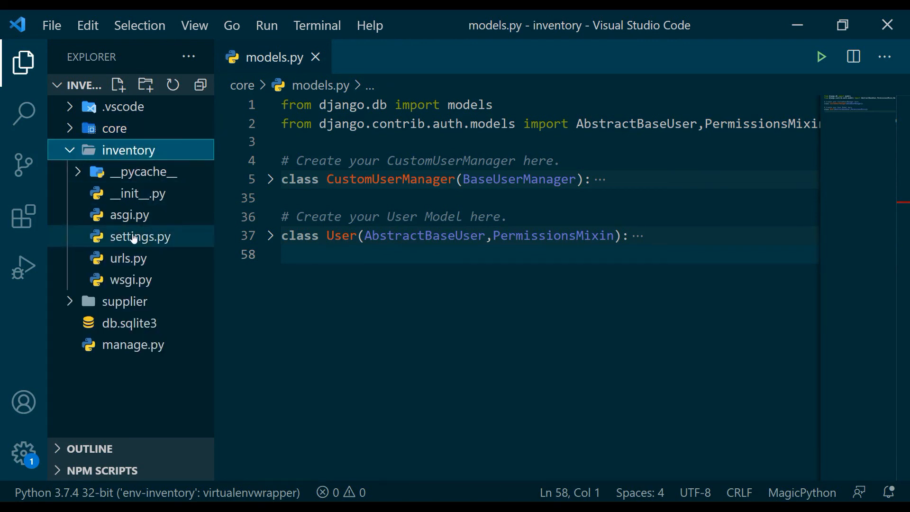
{"action": "left_click", "coordinate": [139, 236]}
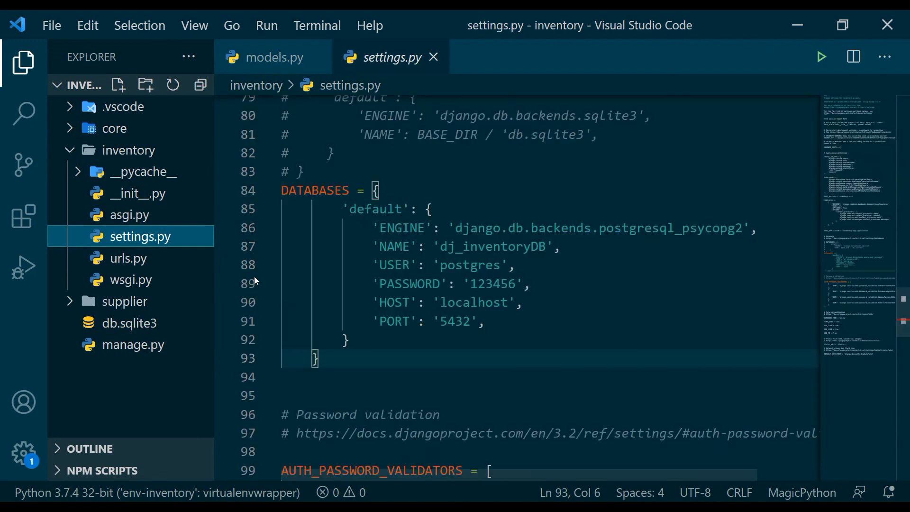
{"action": "scroll", "scroll_direction": "up", "scroll_amount": 3}
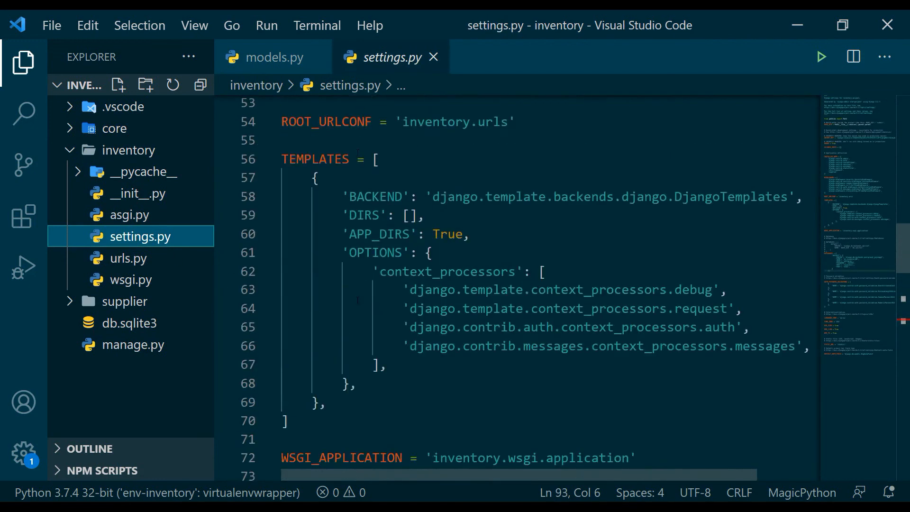
{"action": "scroll", "scroll_direction": "up", "scroll_amount": 3}
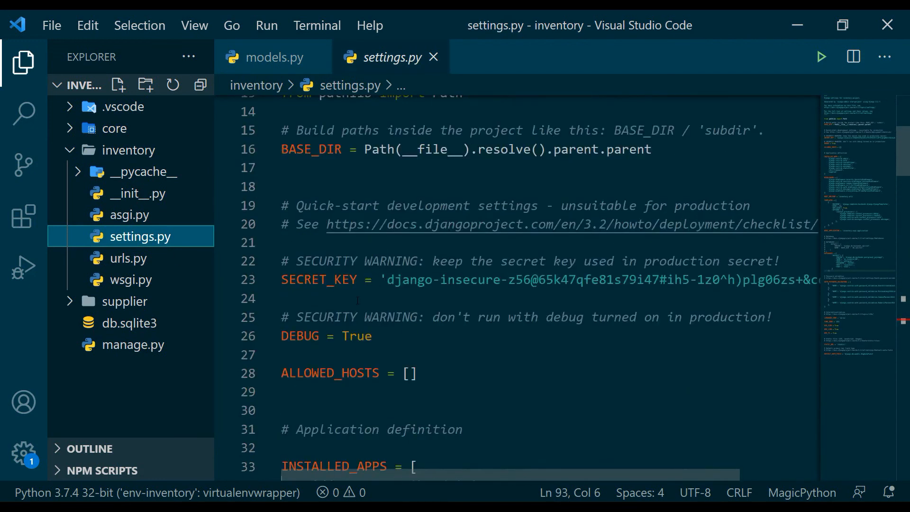
{"action": "scroll", "scroll_direction": "down", "scroll_amount": 3}
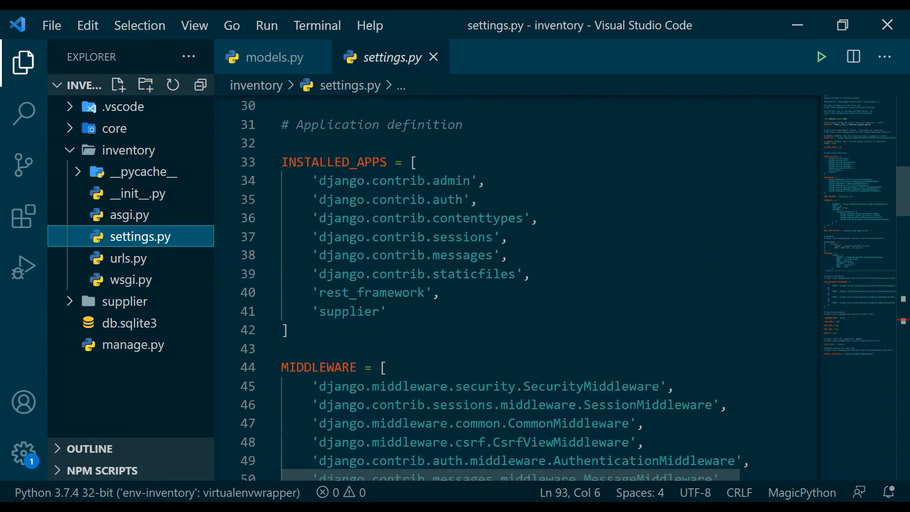
{"action": "type", "text": ","}
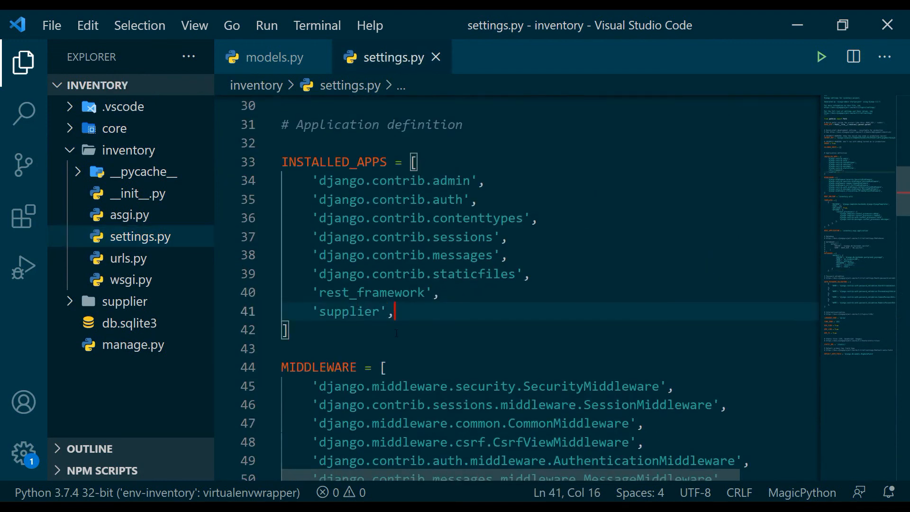
{"action": "type", "text": "'core"}
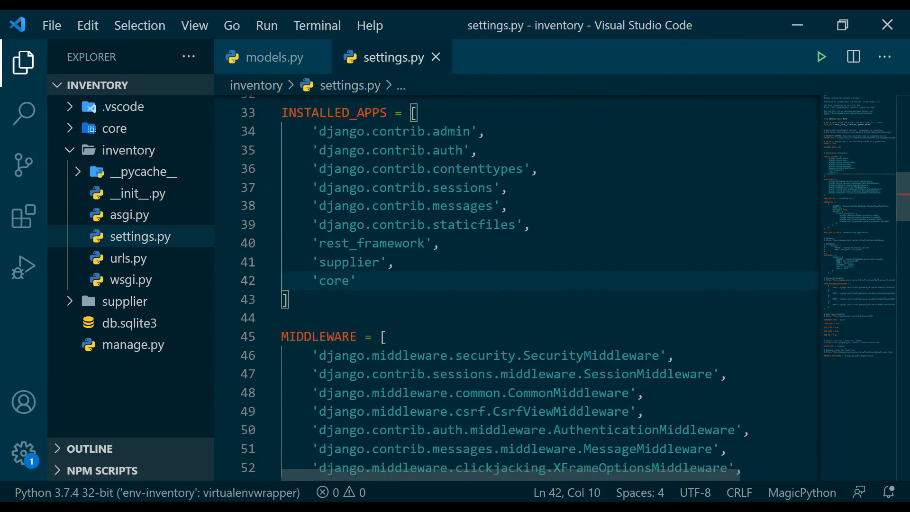
{"action": "scroll", "scroll_direction": "down", "scroll_amount": 3}
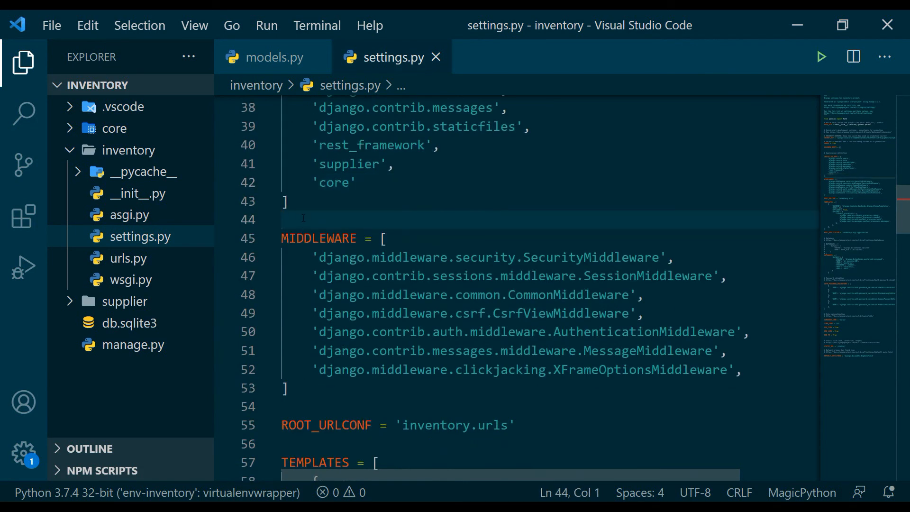
Add AUTH_USER_MODEL = 'core.User' to settings.py and open the integrated terminal
{"action": "type", "text": "AUTH"}
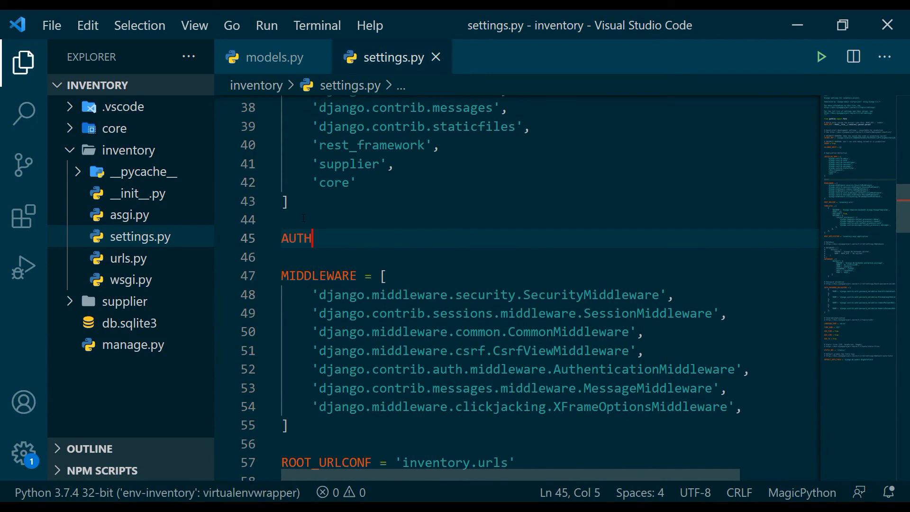
{"action": "type", "text": "_USER"}
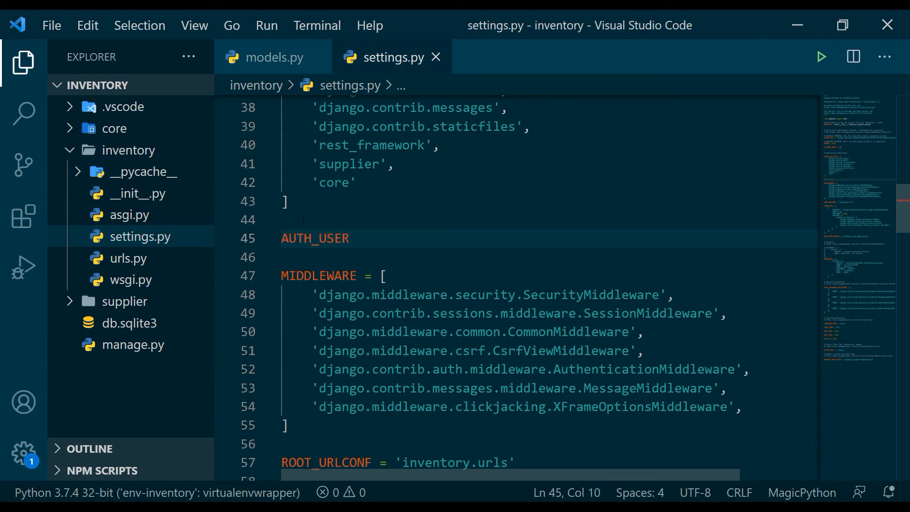
{"action": "type", "text": "_MODEL ="}
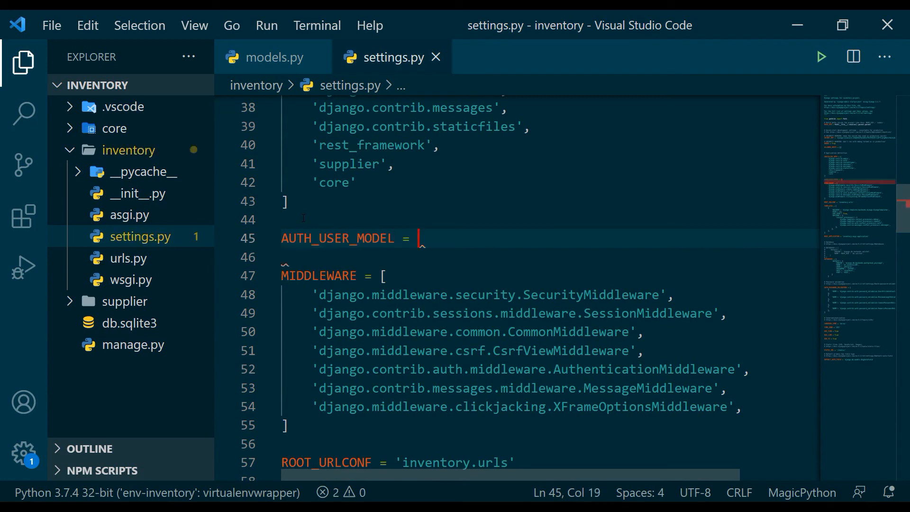
{"action": "type", "text": "'core.'"}
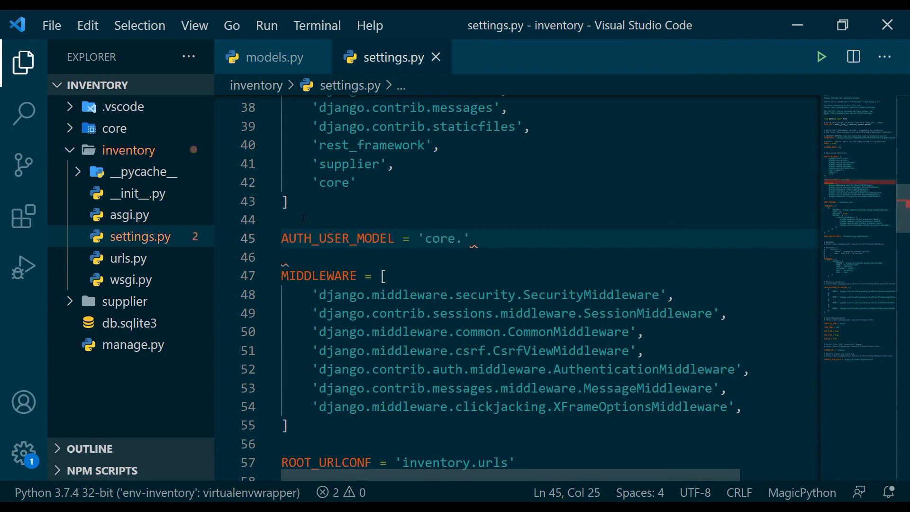
{"action": "type", "text": "User"}
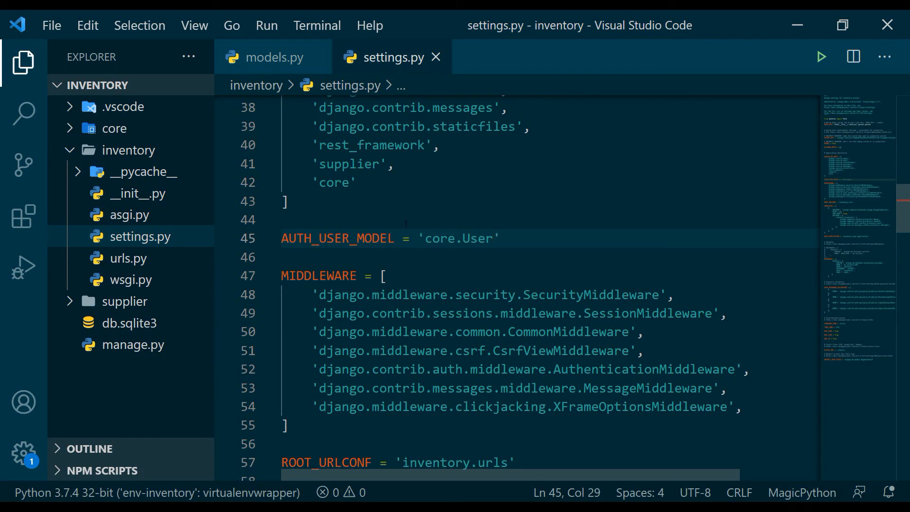
{"action": "mouse_move", "coordinate": [454, 224]}
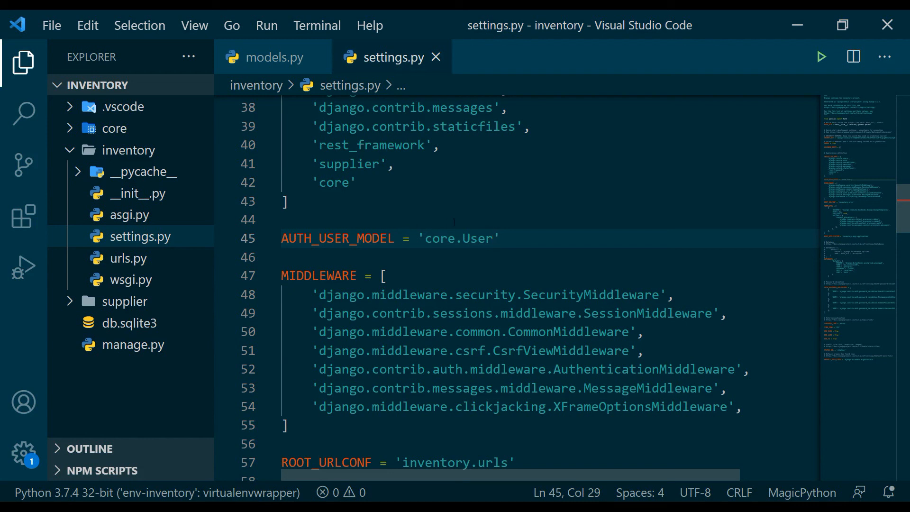
{"action": "double_click", "coordinate": [439, 238]}
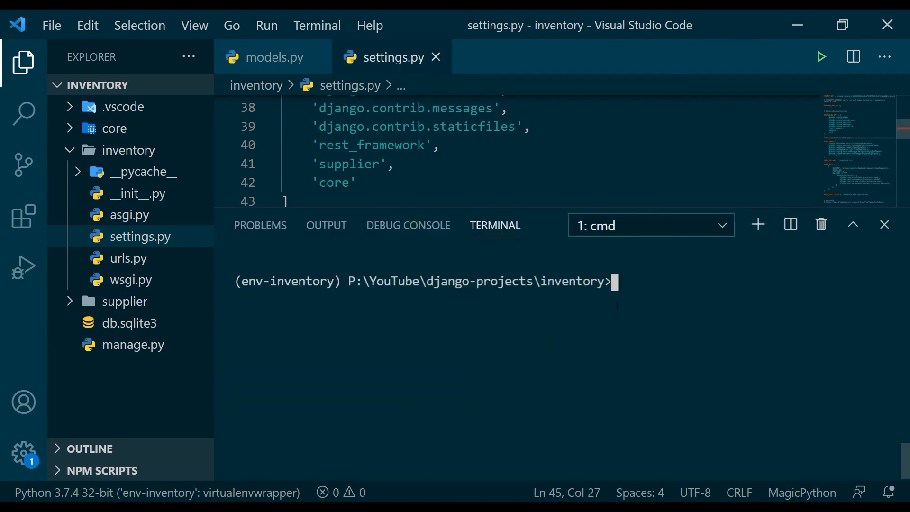
Run 'python manage.py makemigrations', producing core's 0001_initial migration creating User
{"action": "type", "text": "python"}
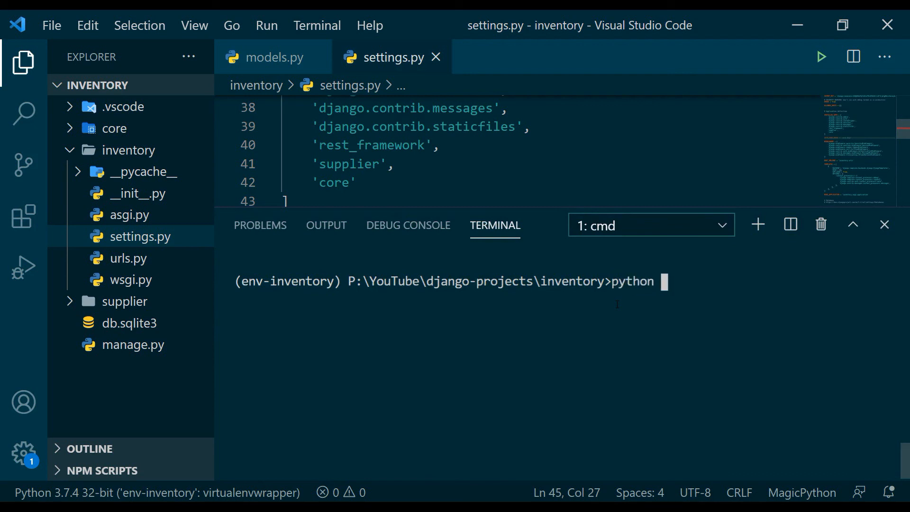
{"action": "type", "text": "manage.py"}
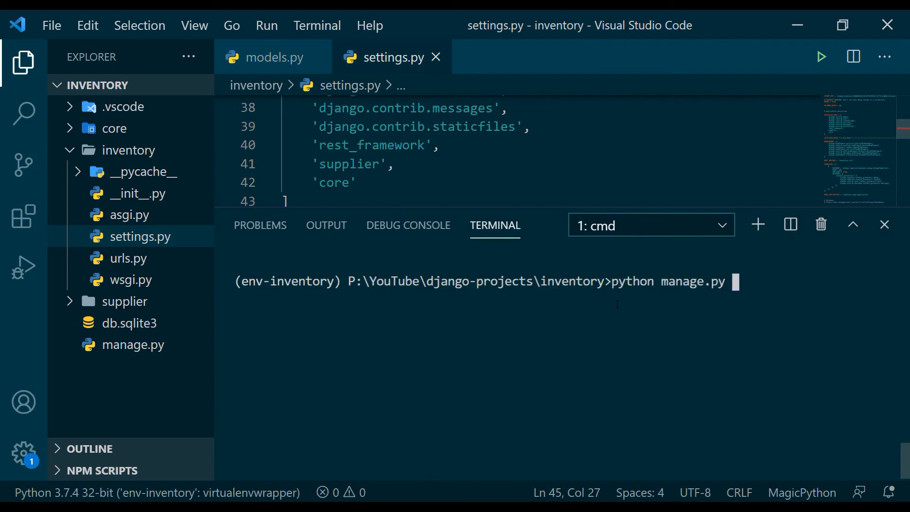
{"action": "type", "text": "makemigrations"}
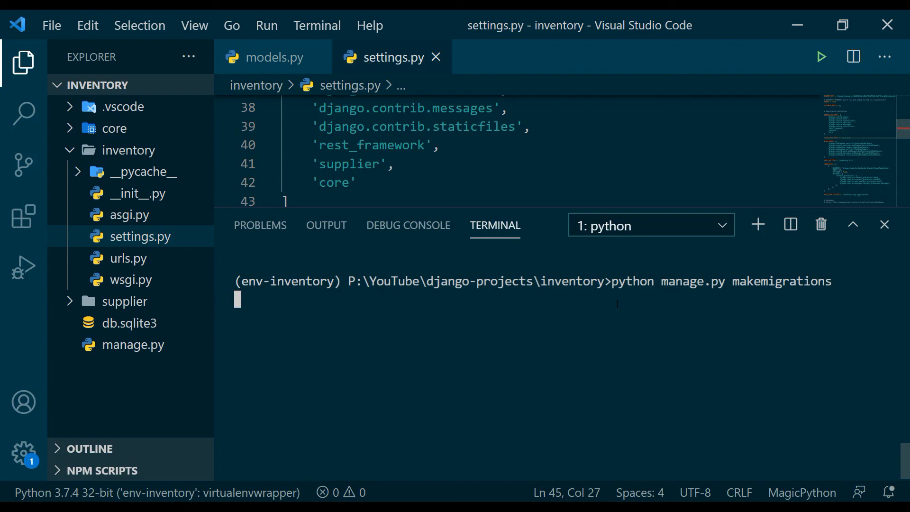
{"action": "key", "text": "Return"}
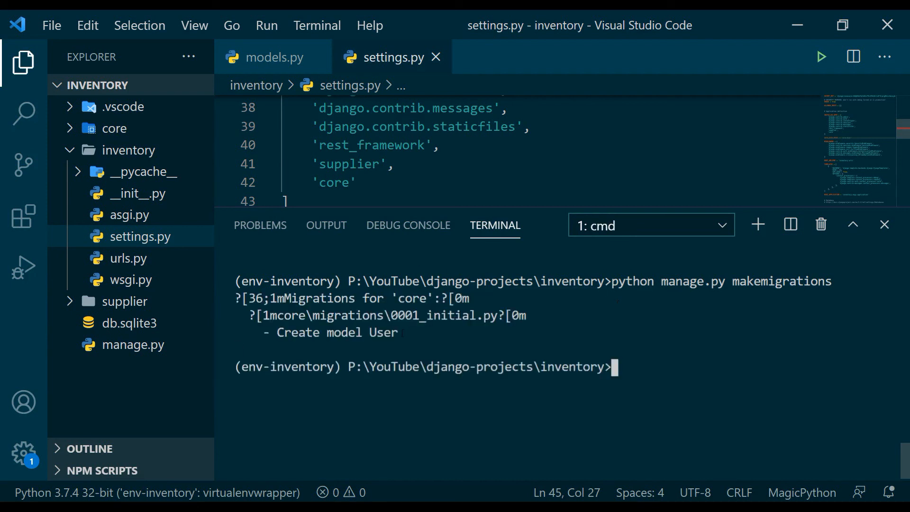
{"action": "double_click", "coordinate": [325, 332]}
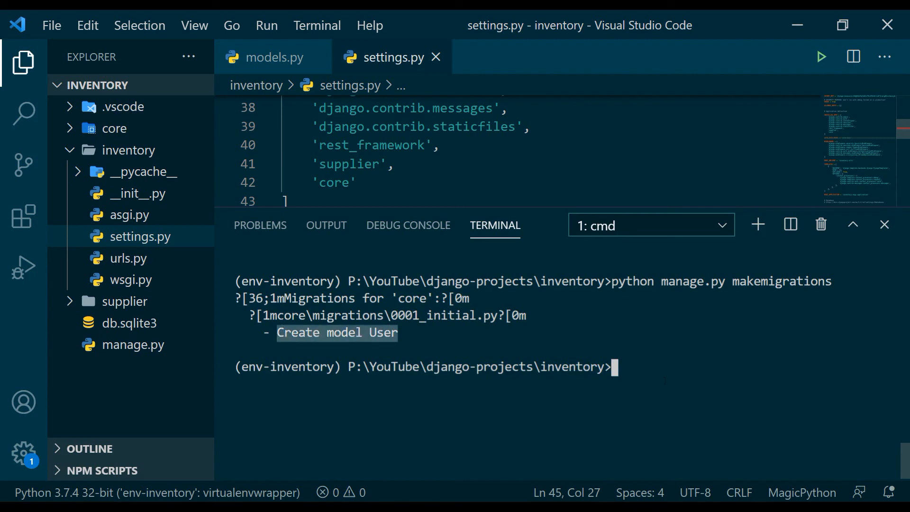
Run 'python manage.py migrate' to apply the migrations to the database
{"action": "type", "text": "pytho"}
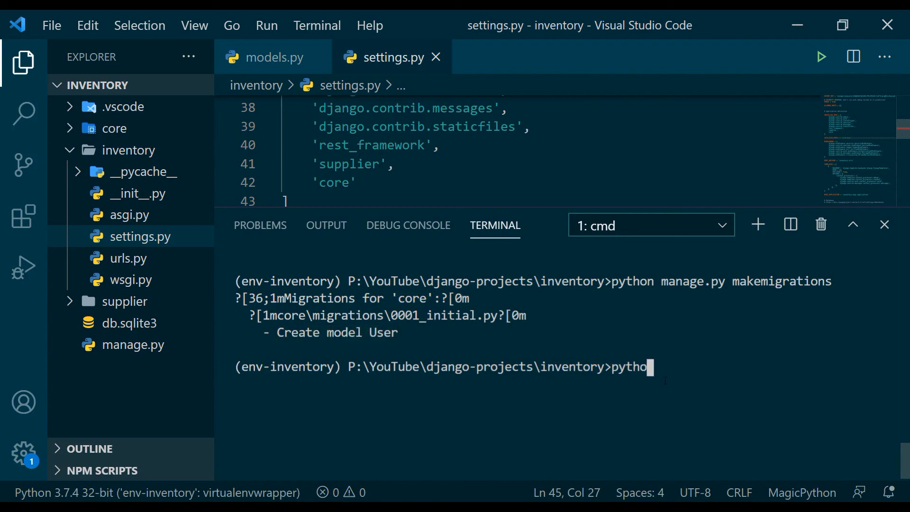
{"action": "type", "text": "n manage.py"}
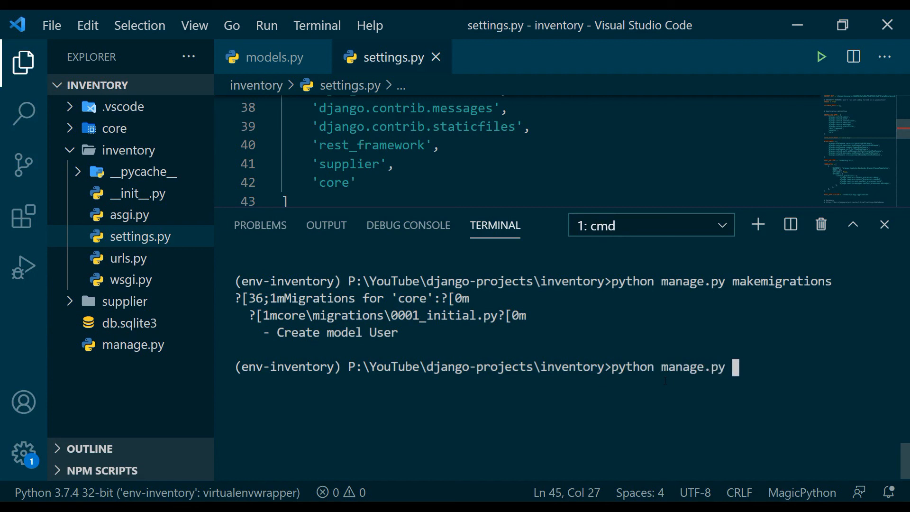
{"action": "type", "text": "migra"}
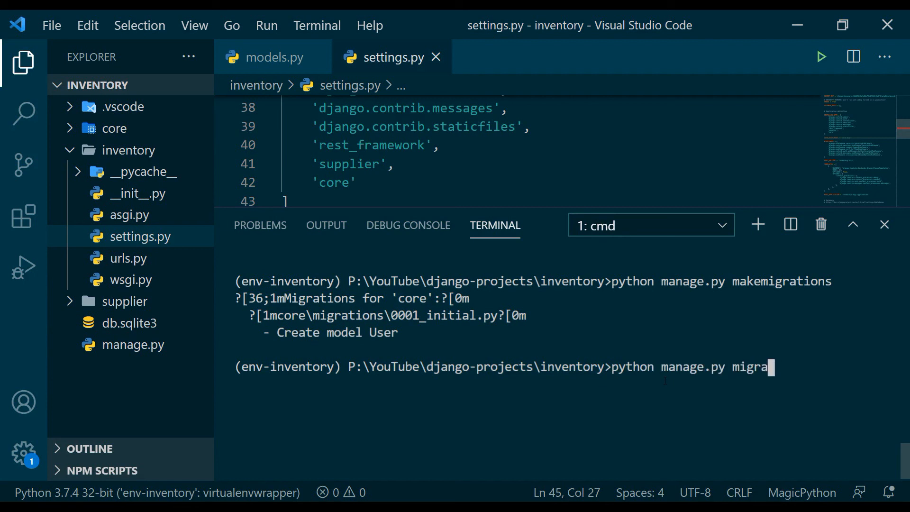
{"action": "type", "text": "te"}
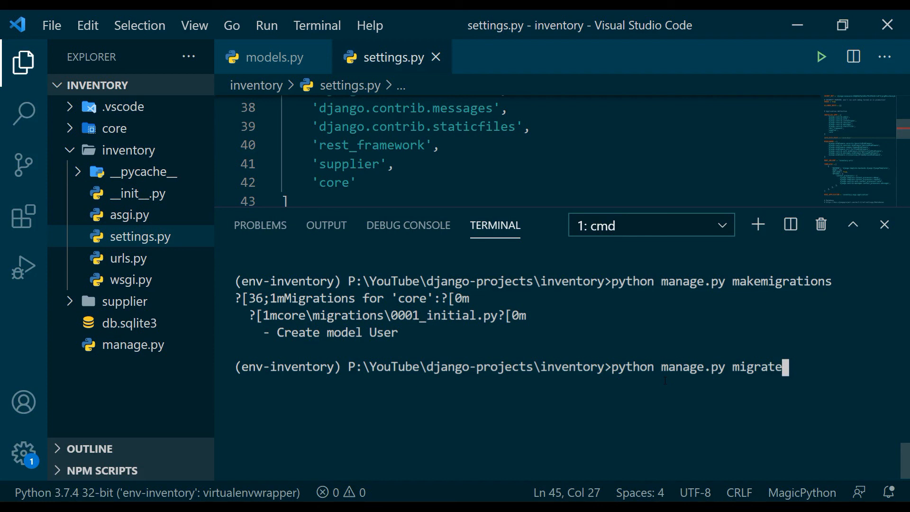
{"action": "key", "text": "Return"}
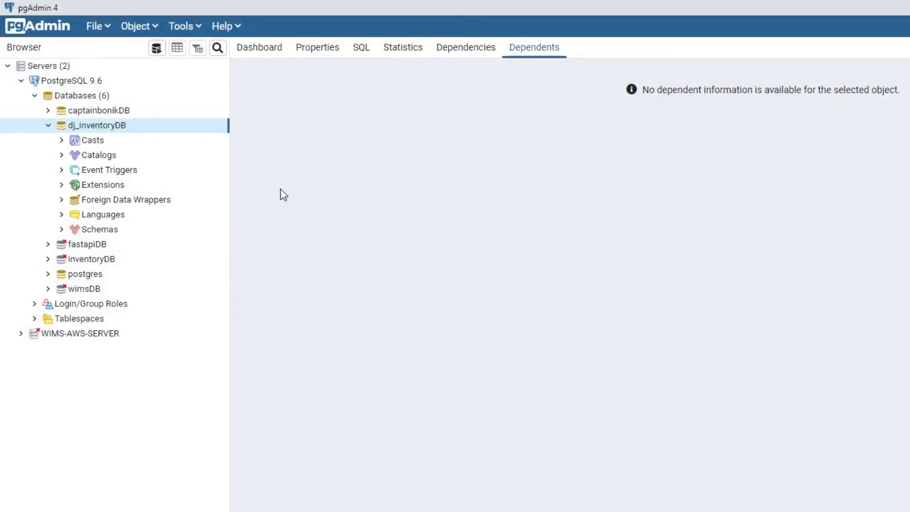
{"action": "mouse_move", "coordinate": [348, 176]}
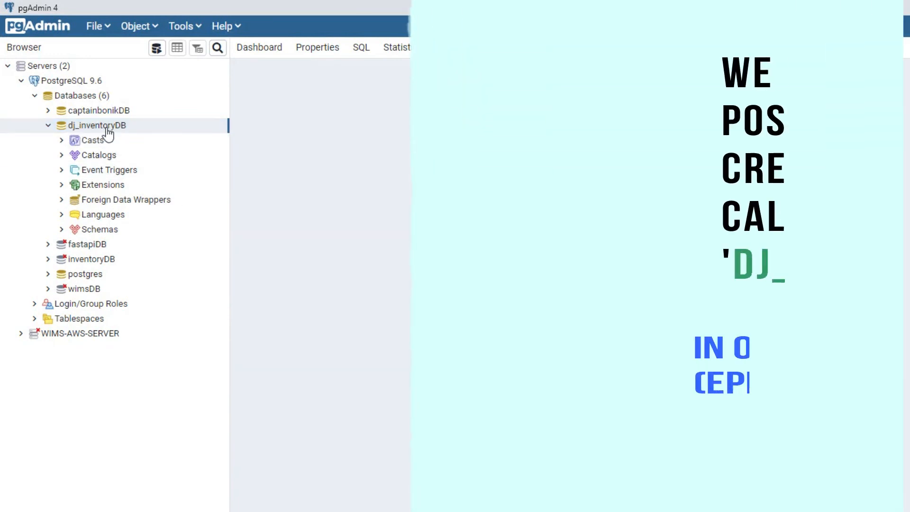
Expand dj_inventoryDB's schemas in the pgAdmin Browser tree
{"action": "right_click", "coordinate": [95, 125]}
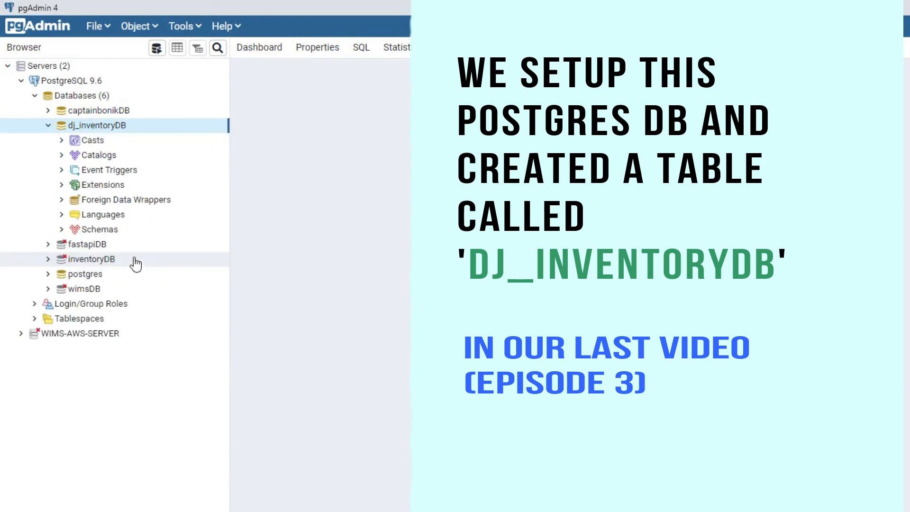
{"action": "mouse_move", "coordinate": [64, 235]}
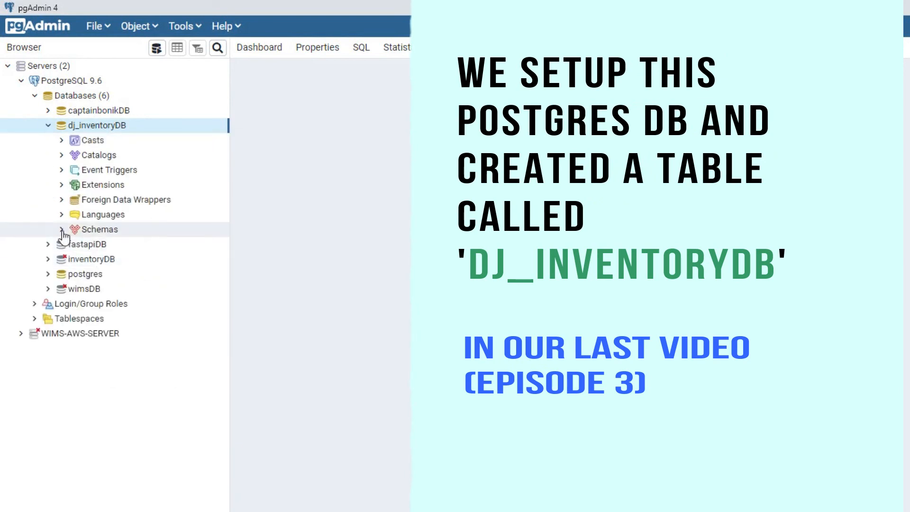
{"action": "left_click", "coordinate": [61, 228]}
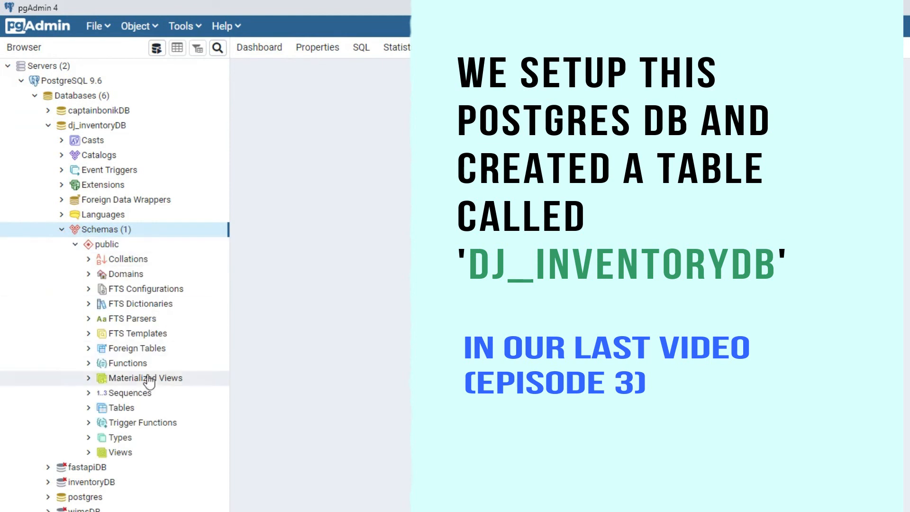
{"action": "mouse_move", "coordinate": [97, 285]}
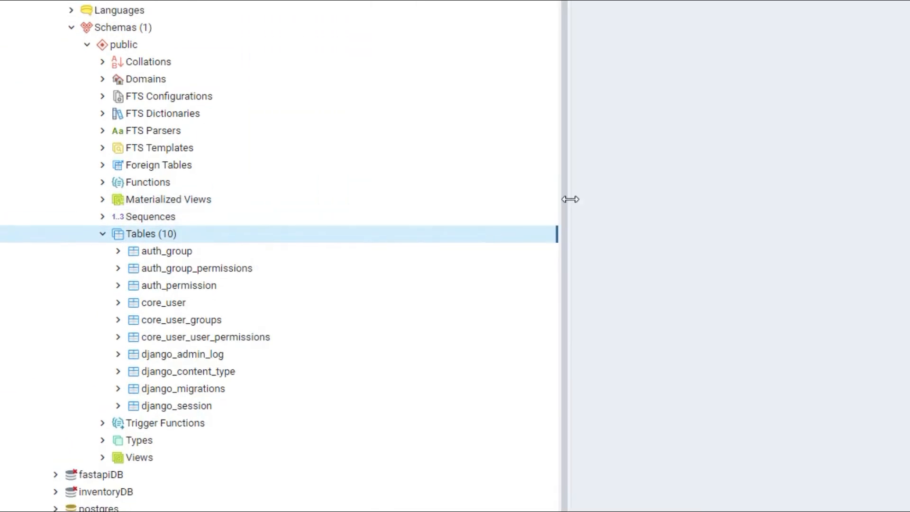
{"action": "mouse_move", "coordinate": [164, 330]}
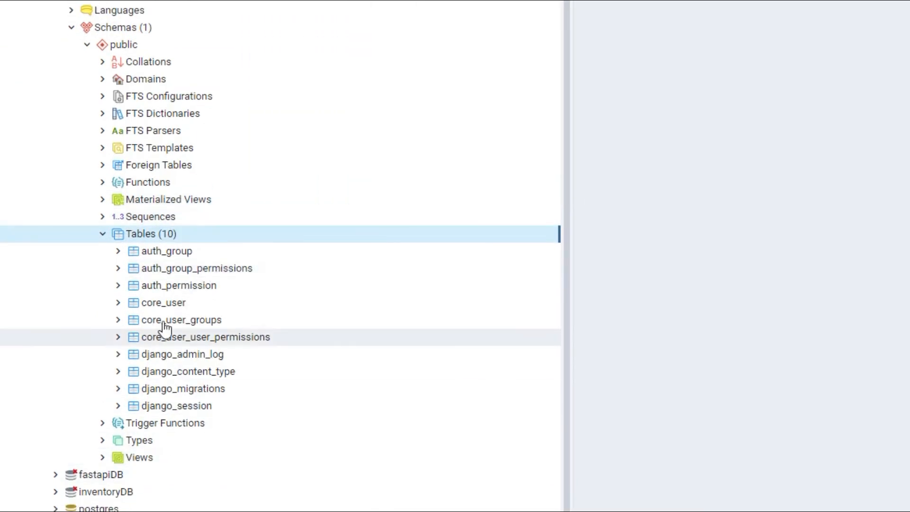
{"action": "mouse_move", "coordinate": [177, 384]}
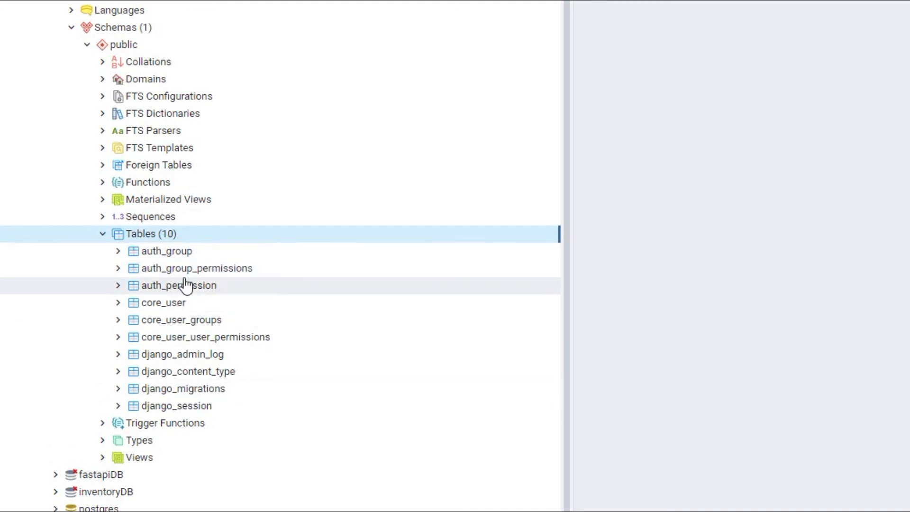
{"action": "mouse_move", "coordinate": [217, 298]}
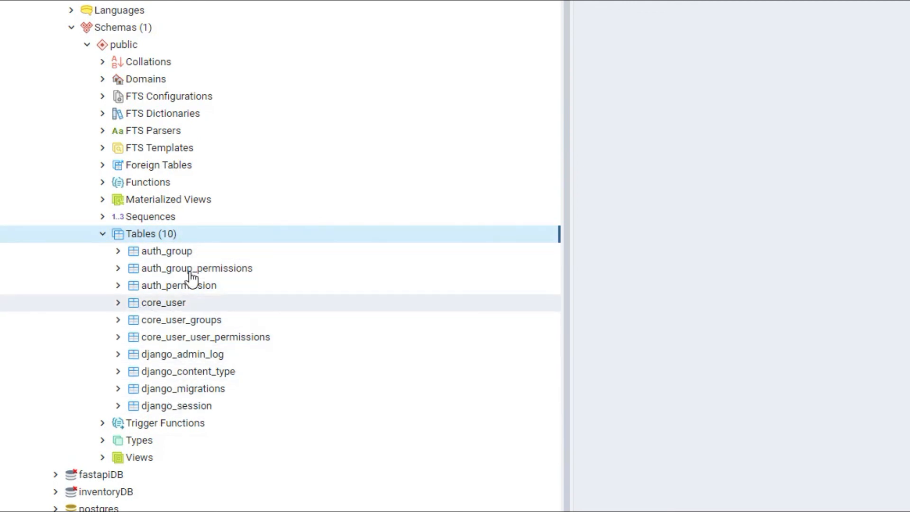
Expand core_user in the tree and bring up its context actions for View/Edit Data
{"action": "left_click", "coordinate": [118, 301]}
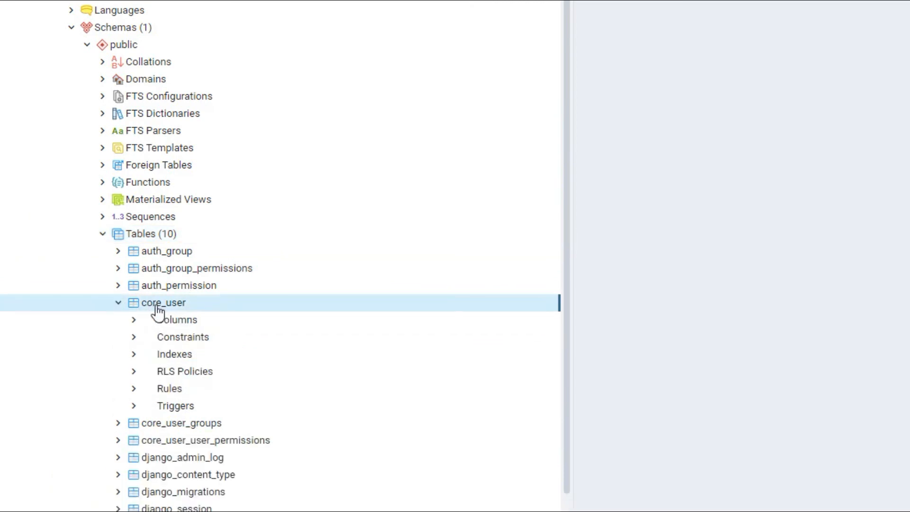
{"action": "right_click", "coordinate": [163, 303]}
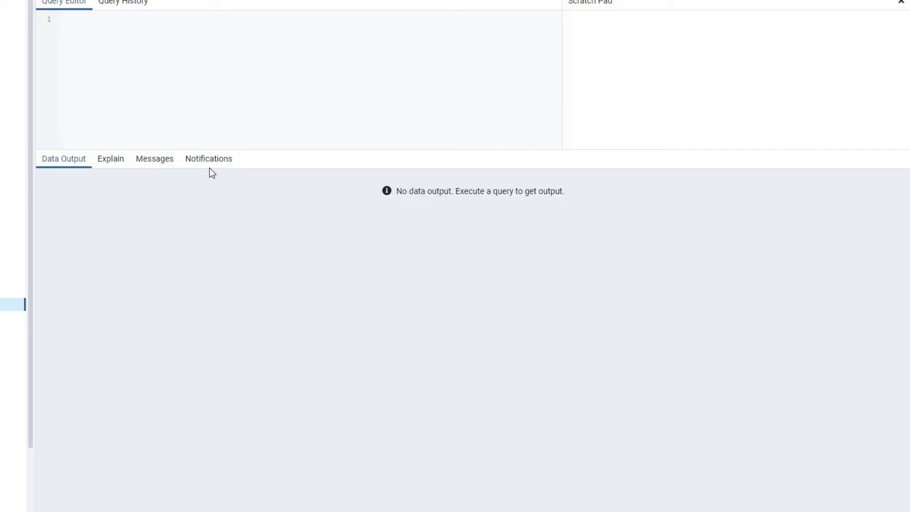
Run SELECT * FROM public.core_user, listing its columns with zero rows
{"action": "key", "text": "F5"}
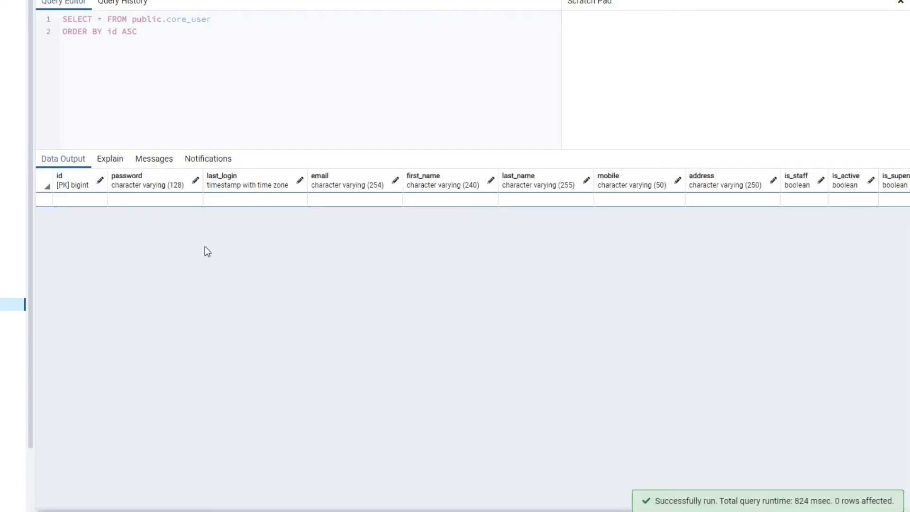
{"action": "mouse_move", "coordinate": [396, 297]}
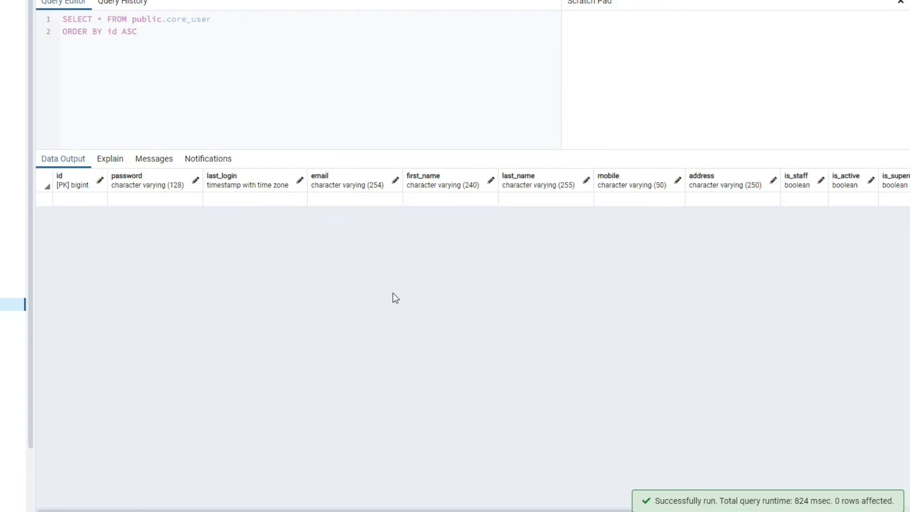
{"action": "mouse_move", "coordinate": [808, 191]}
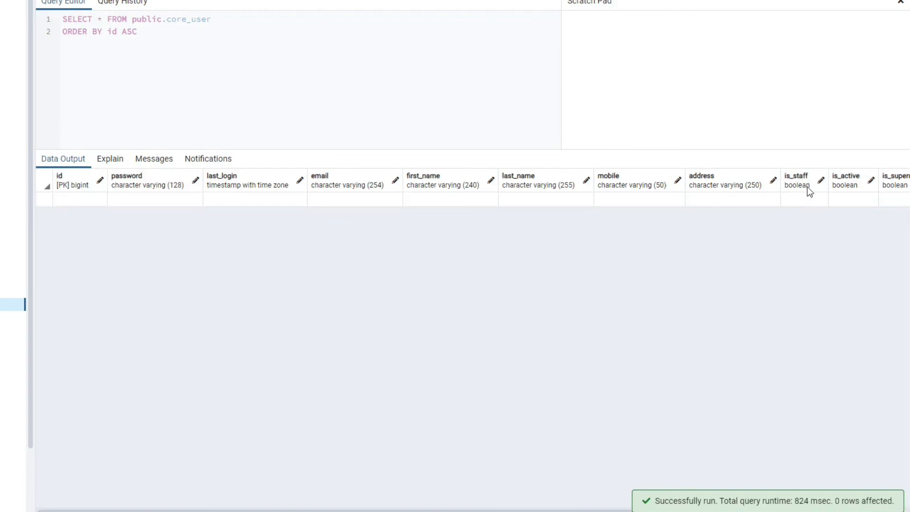
{"action": "mouse_move", "coordinate": [288, 338]}
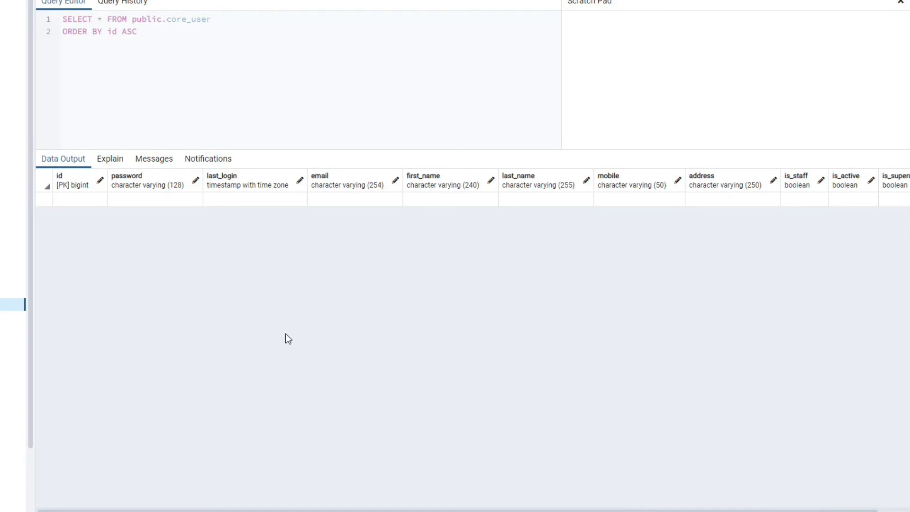